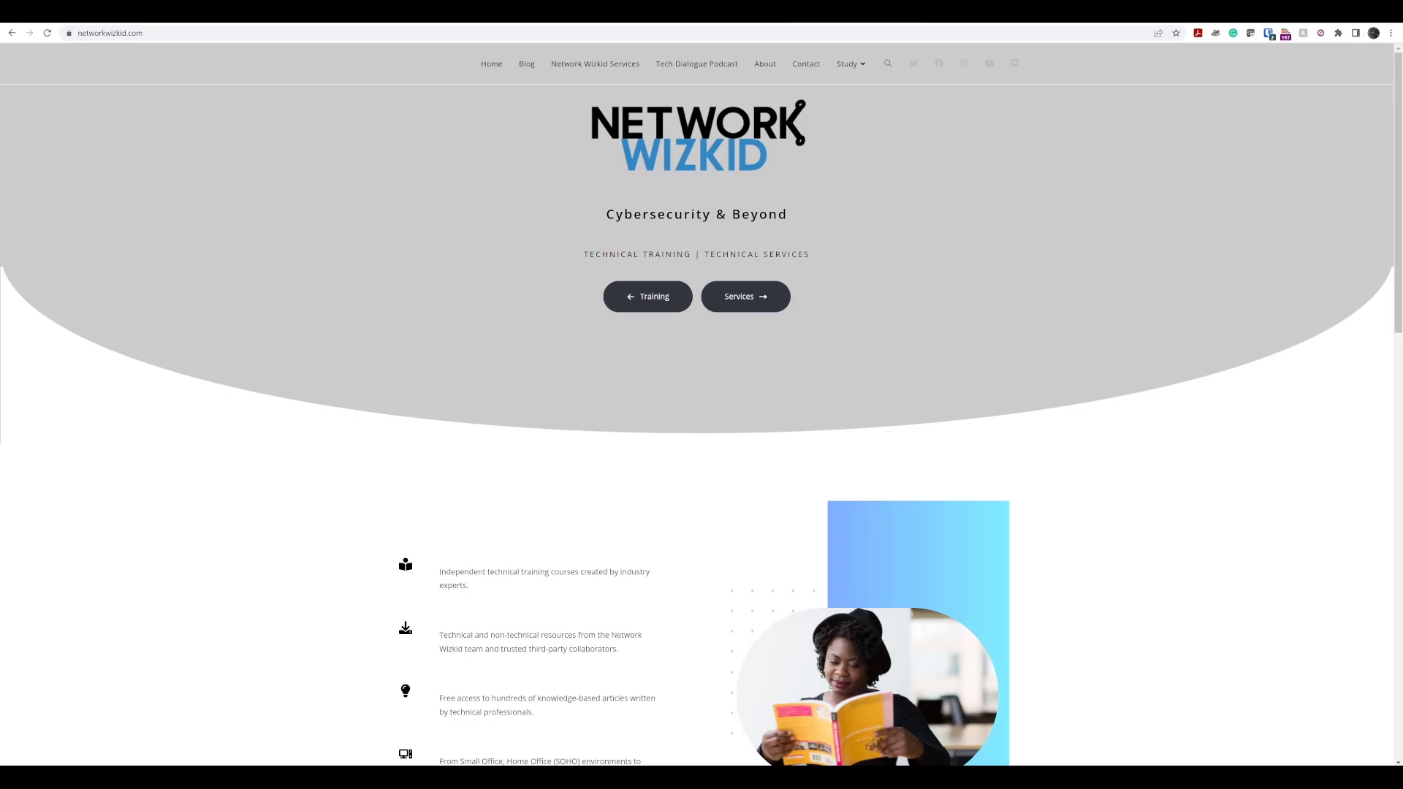
mouse_move(549, 355)
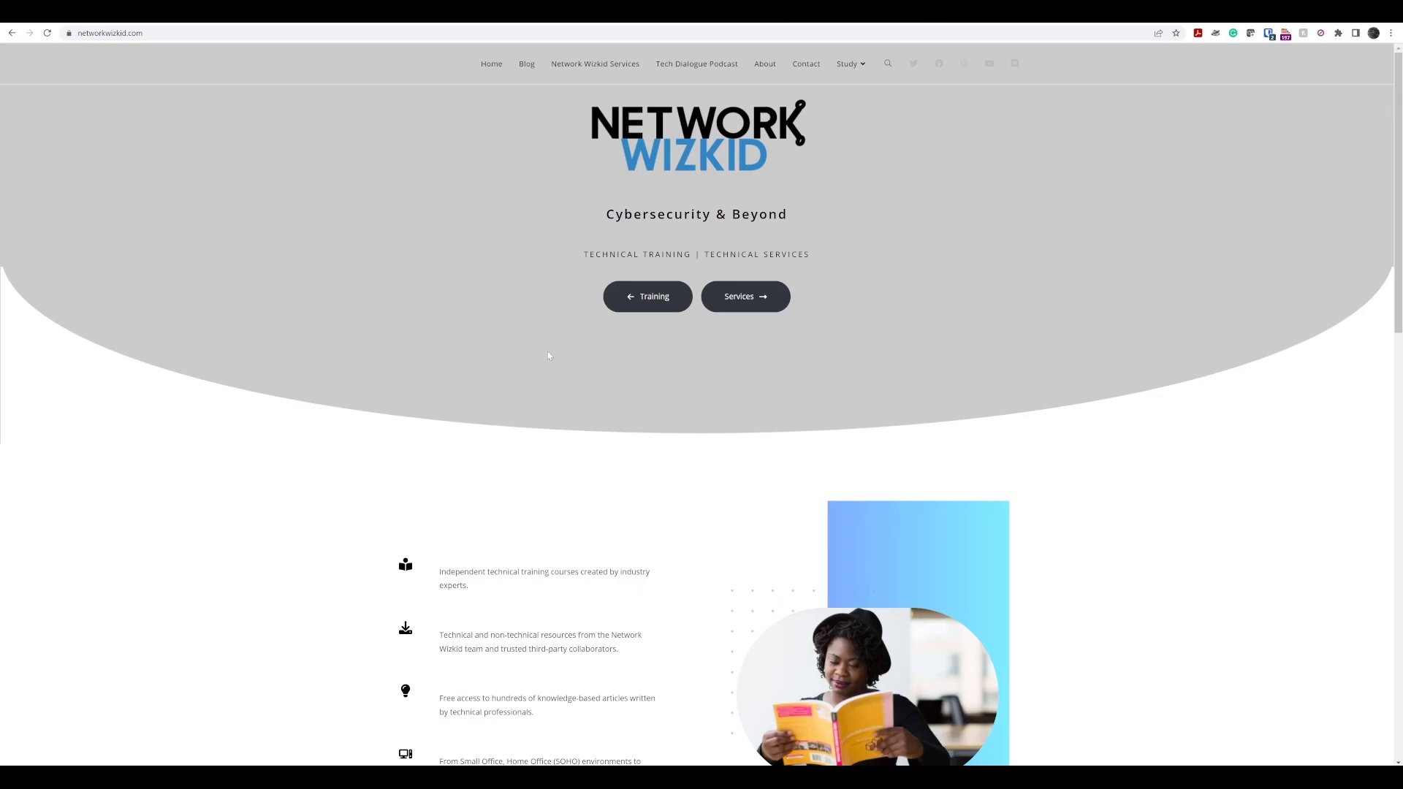
mouse_move(514, 188)
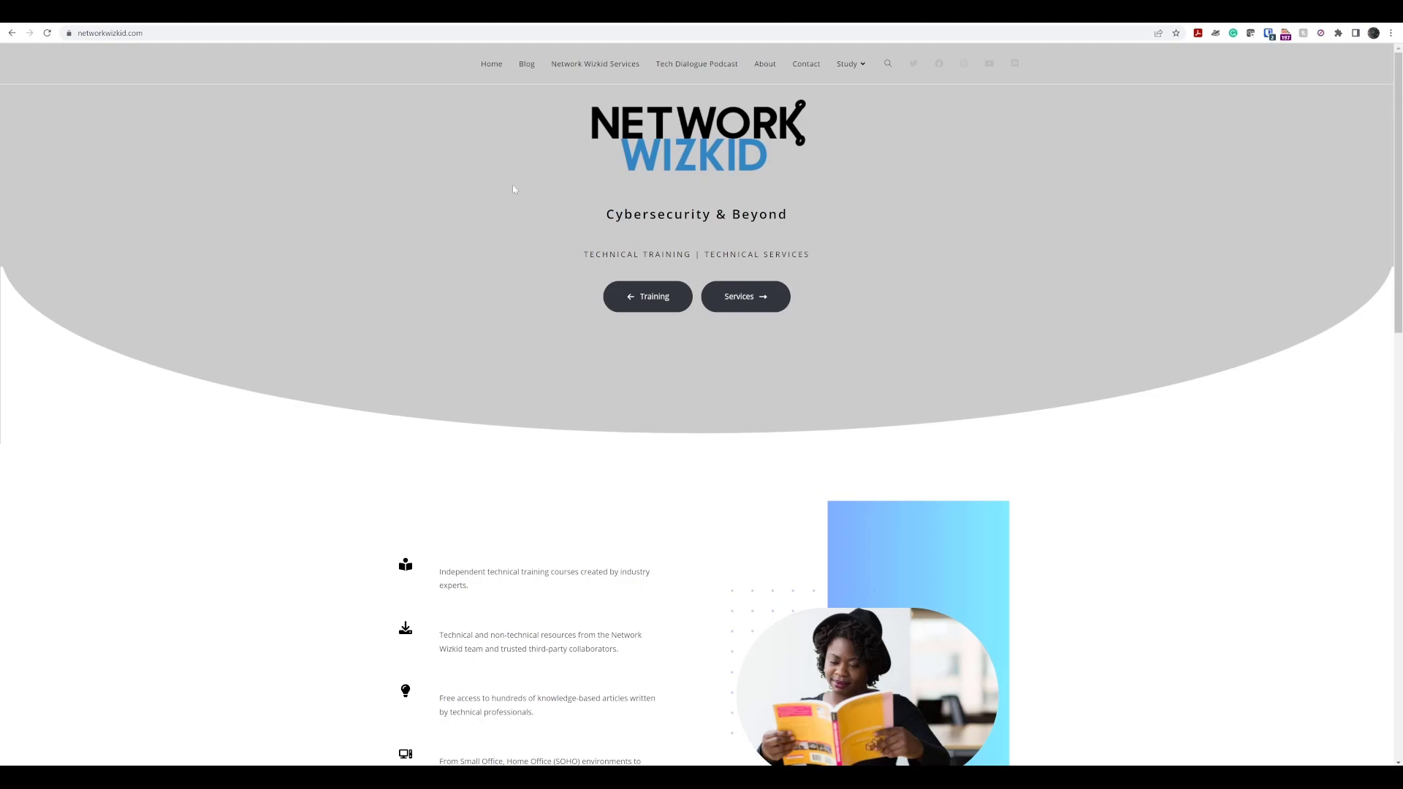
mouse_move(832, 107)
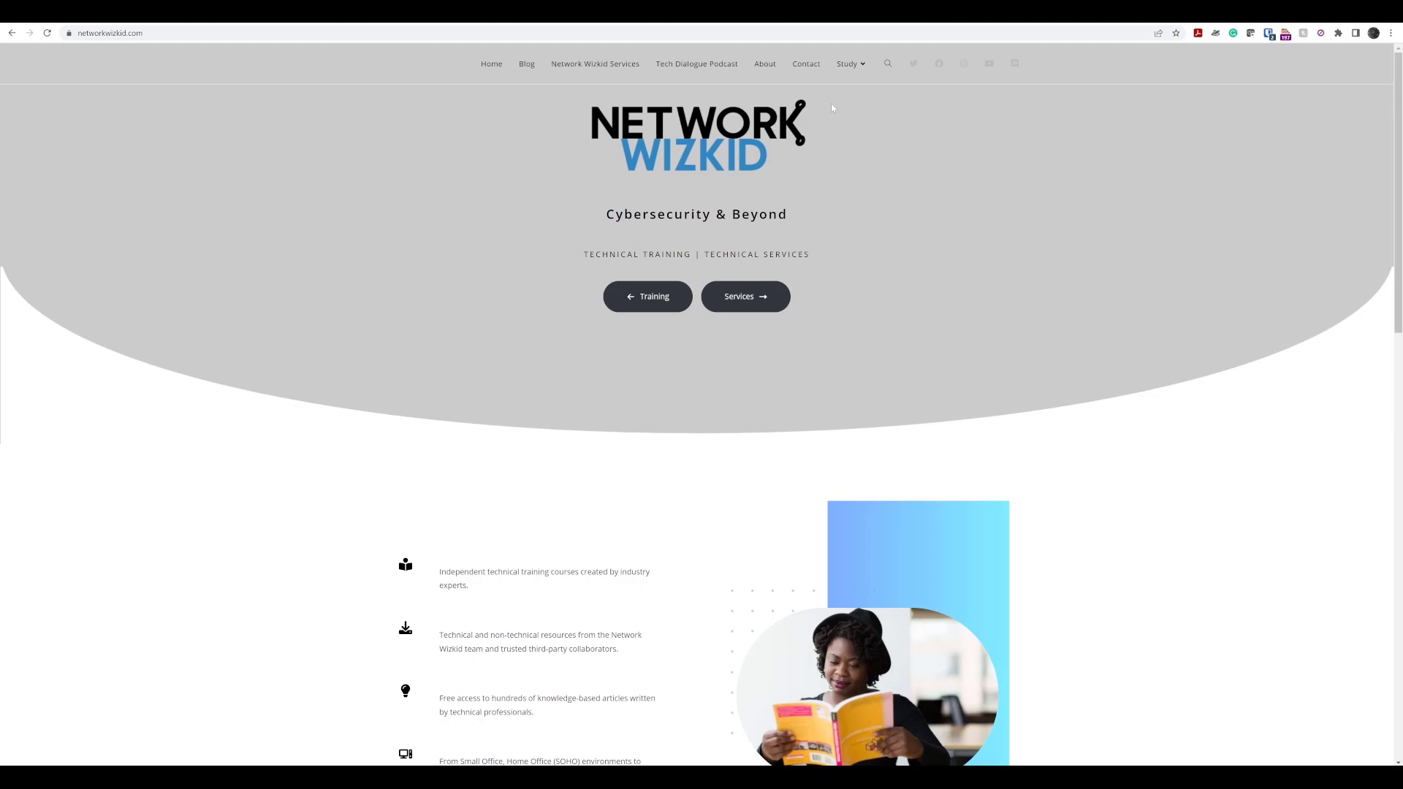
Step: Open the Cisco Umbrella Deep Dive course from Study > All Courses
click(849, 63)
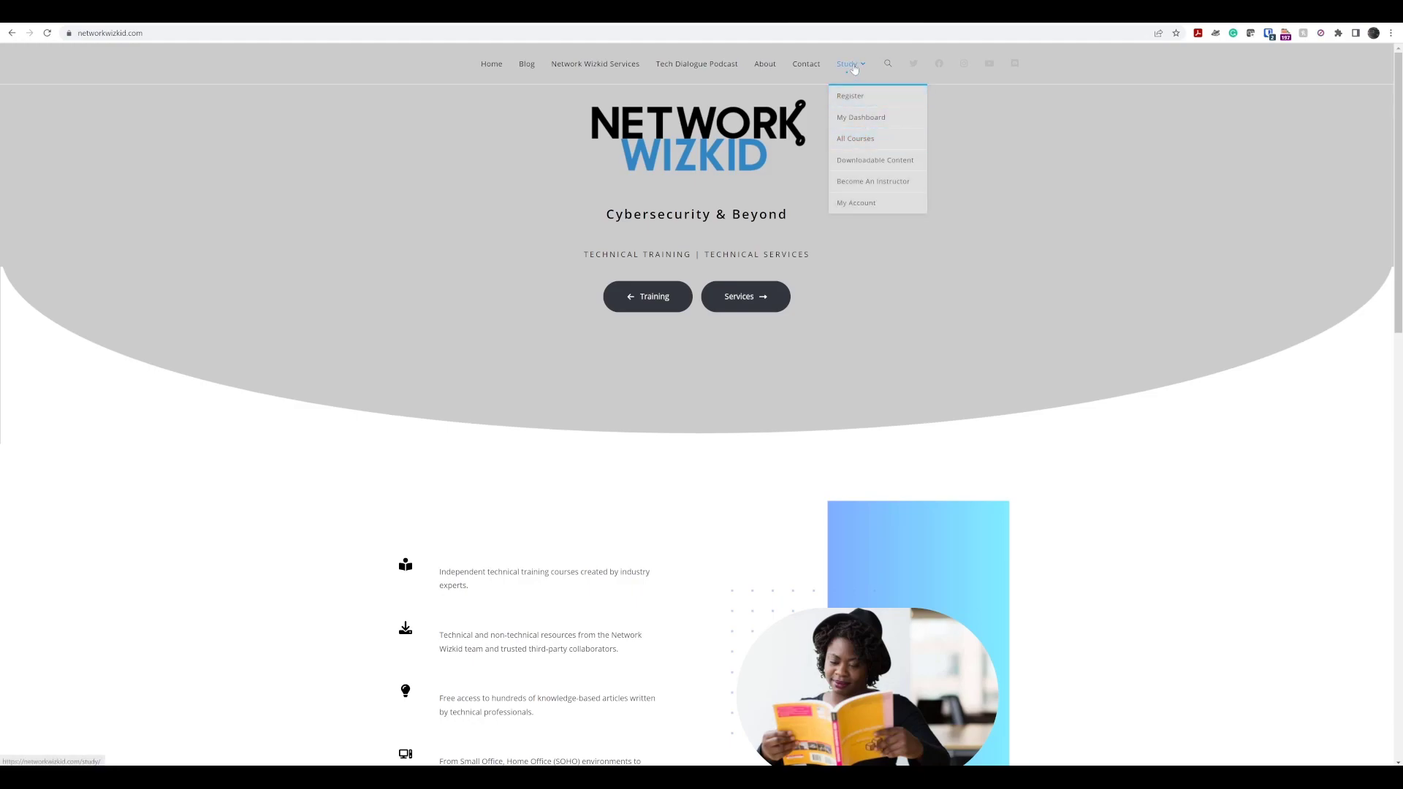
click(854, 138)
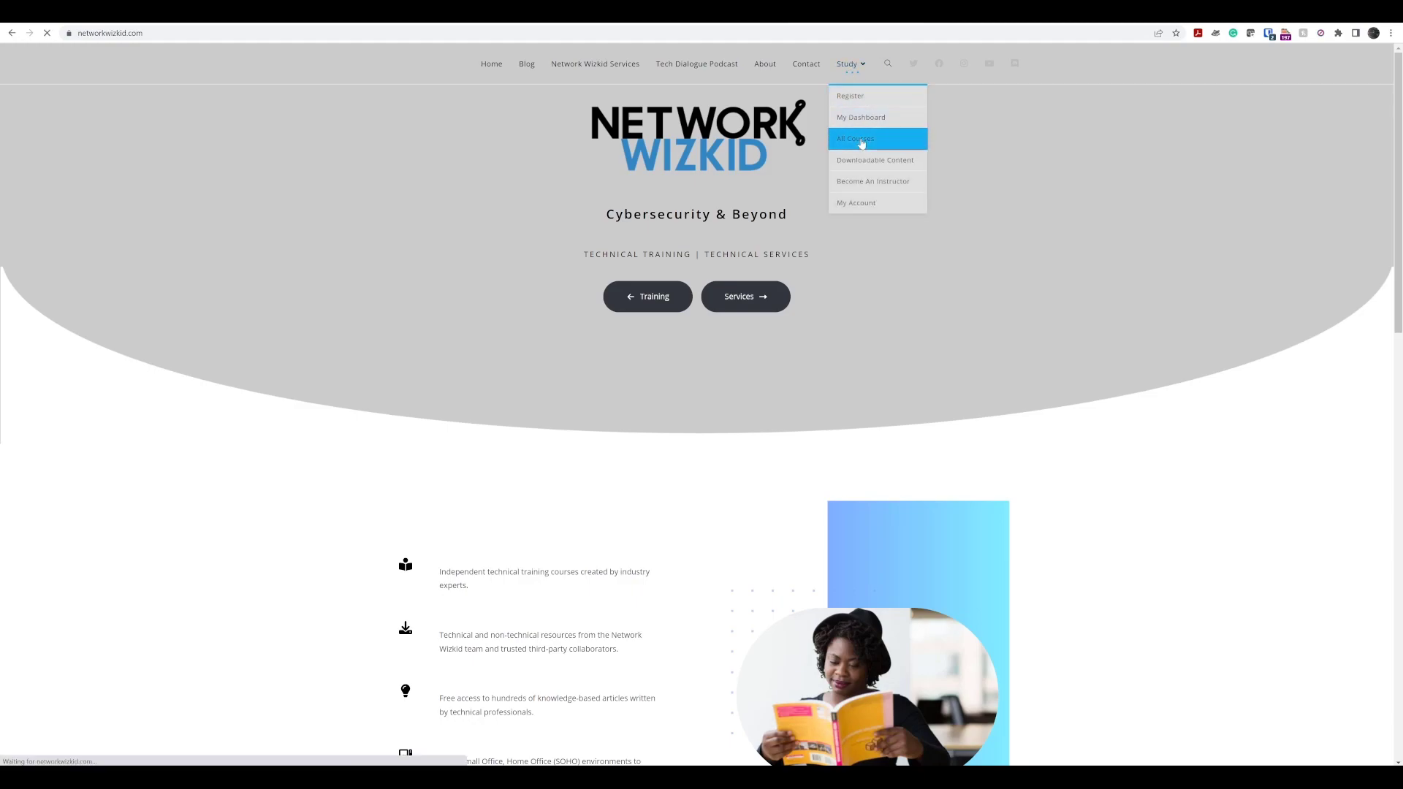
click(855, 138)
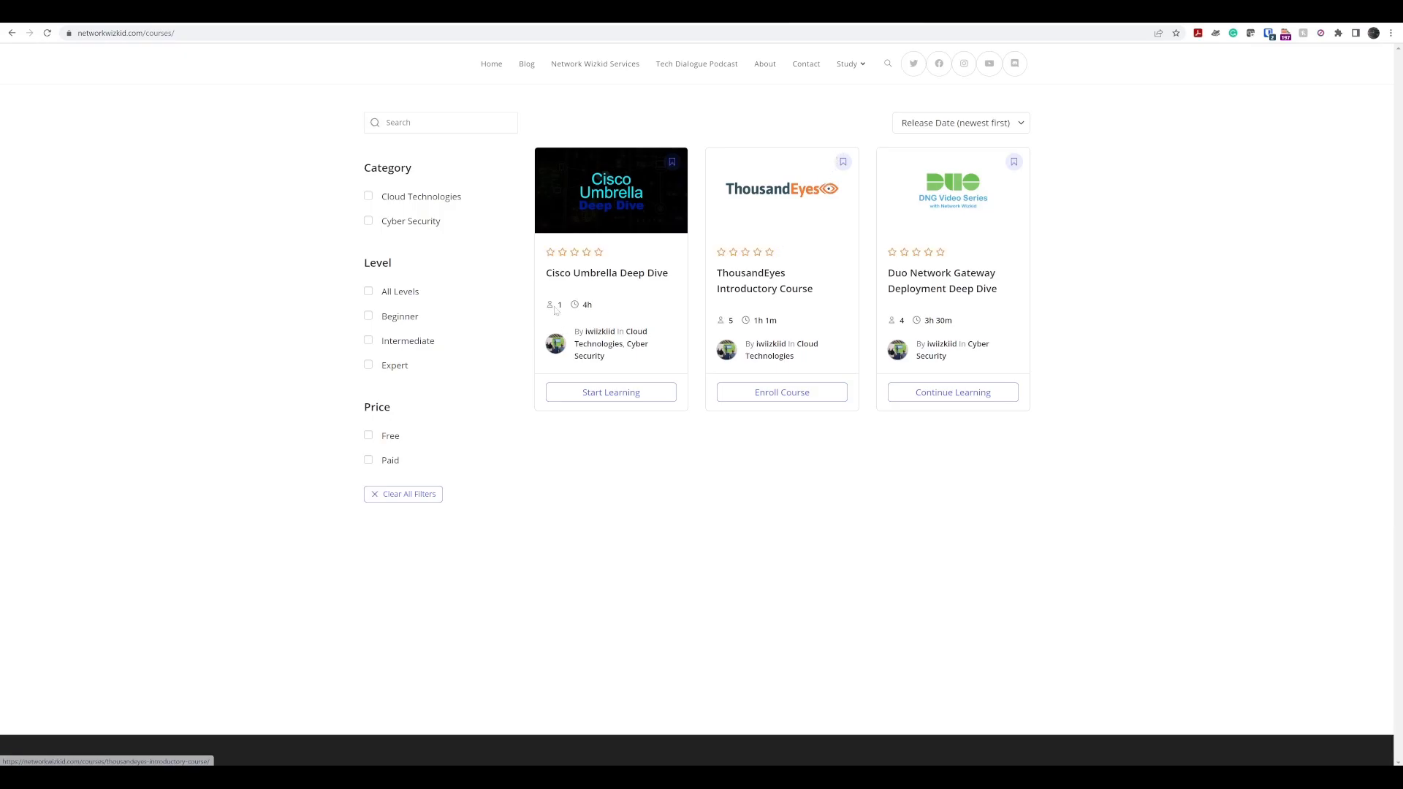
mouse_move(606, 273)
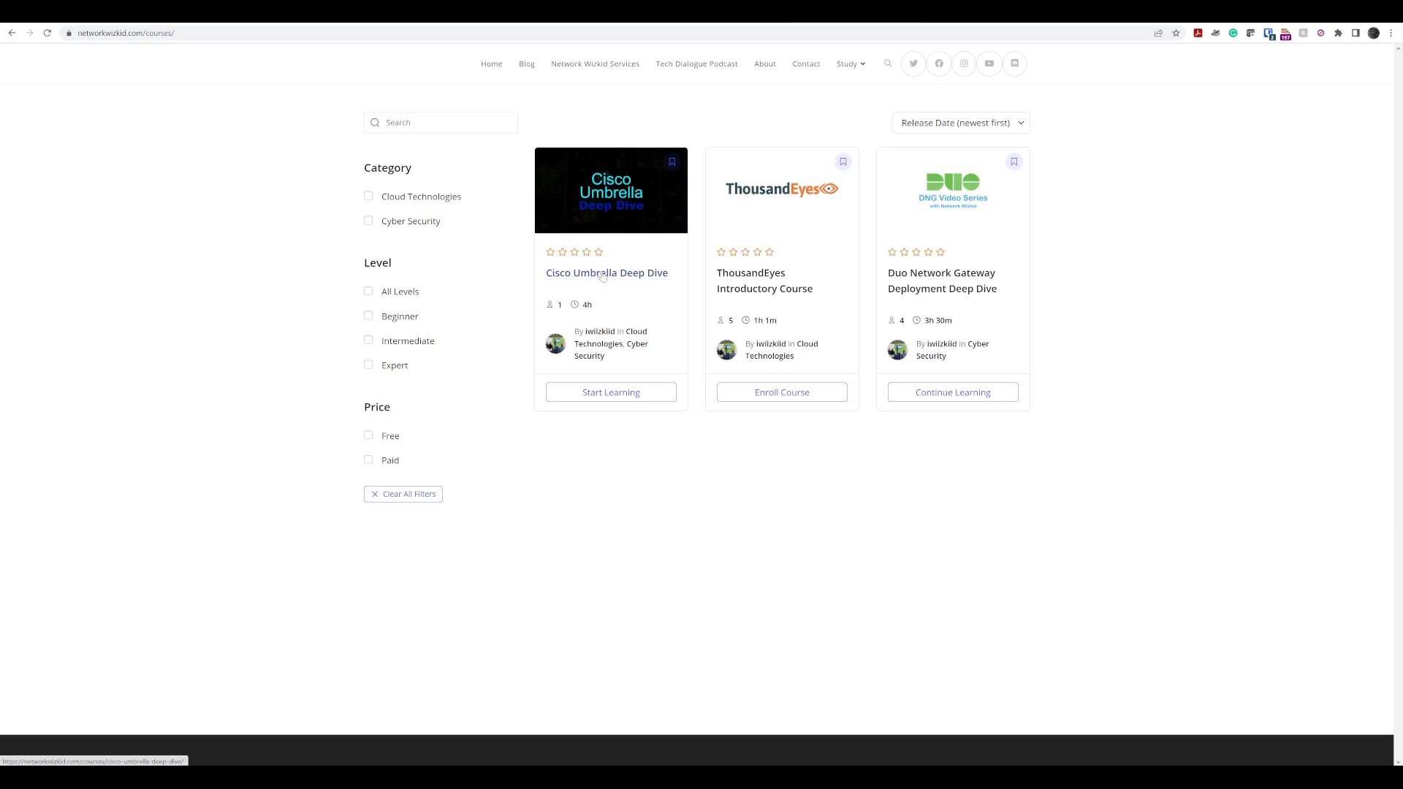
click(606, 273)
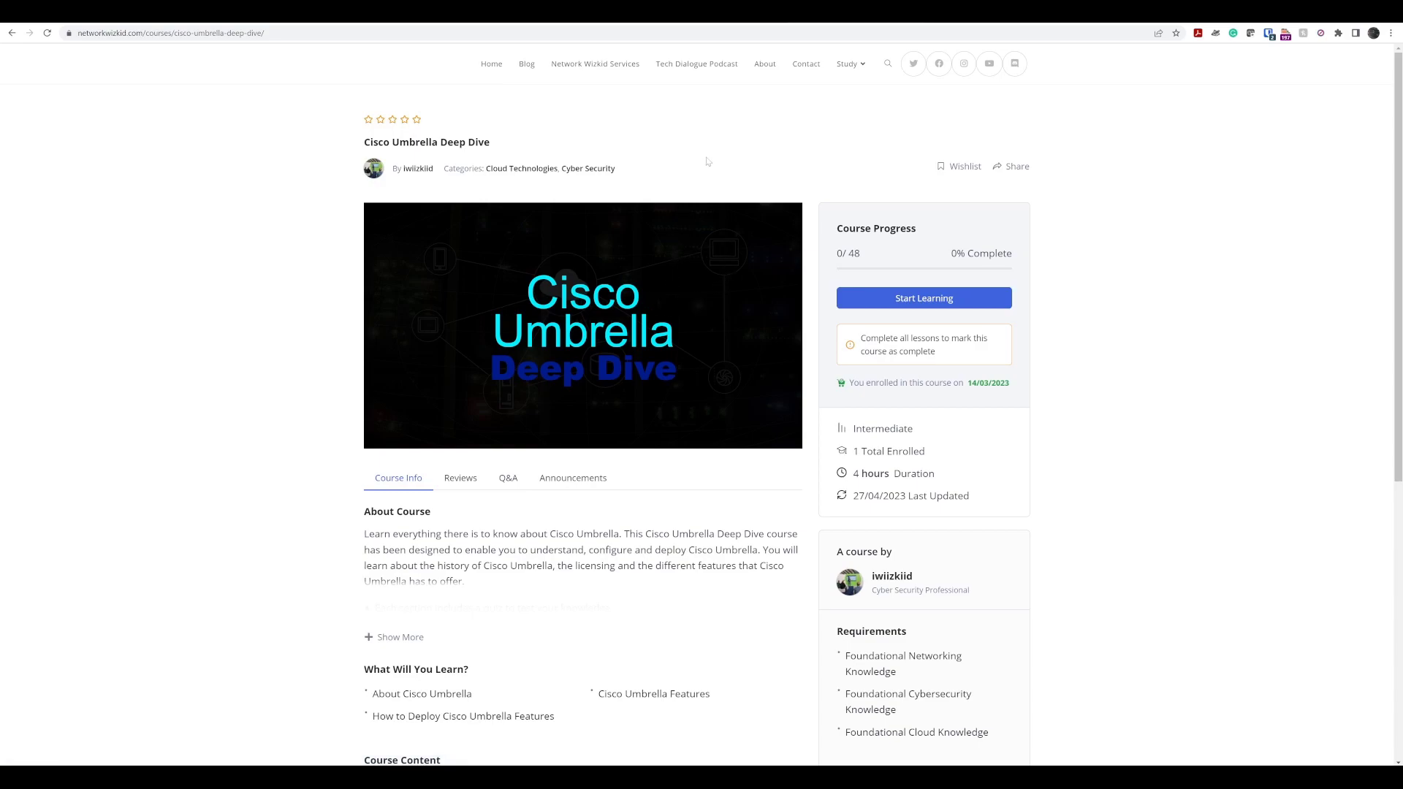
mouse_move(1116, 239)
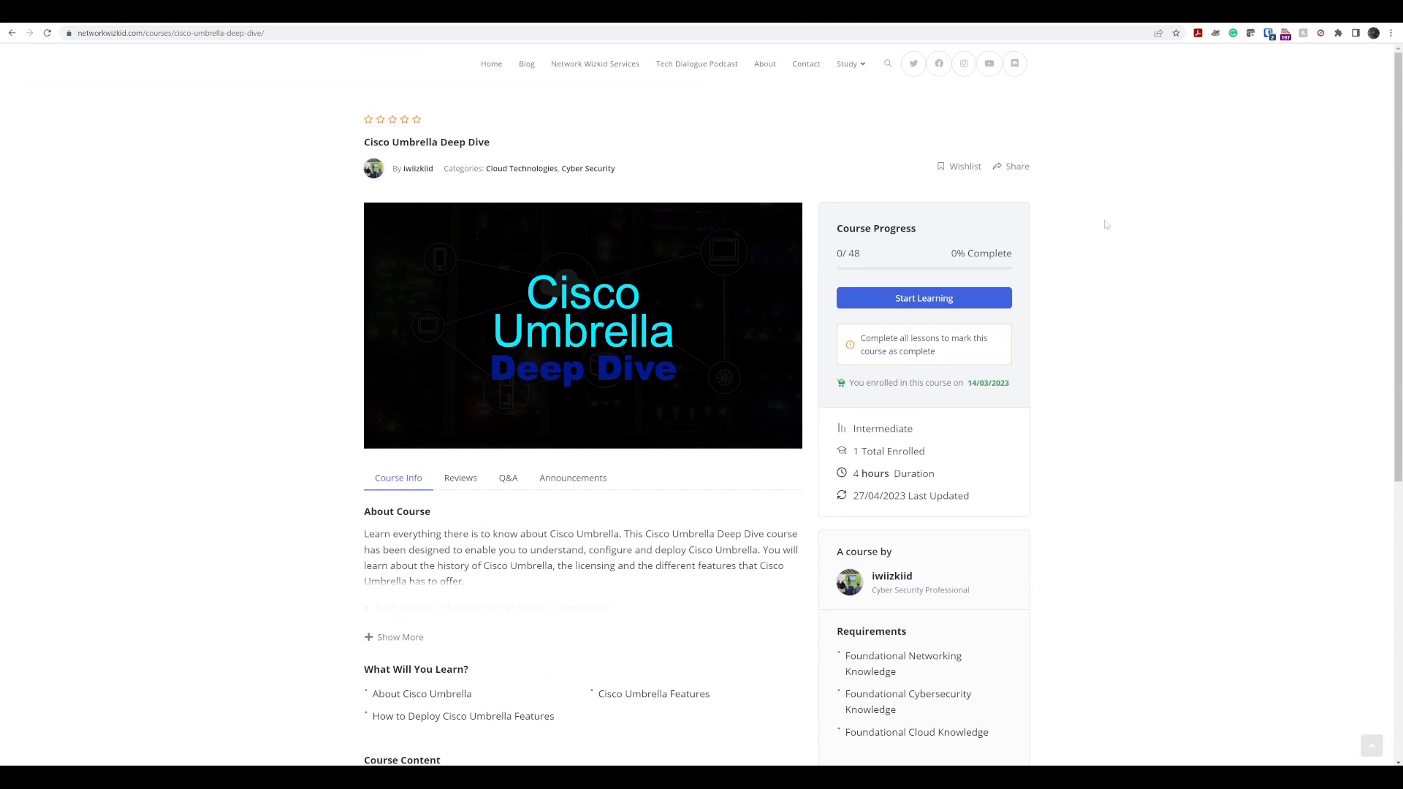
Step: Show More under About Course and scroll through the full Umbrella course description
click(394, 636)
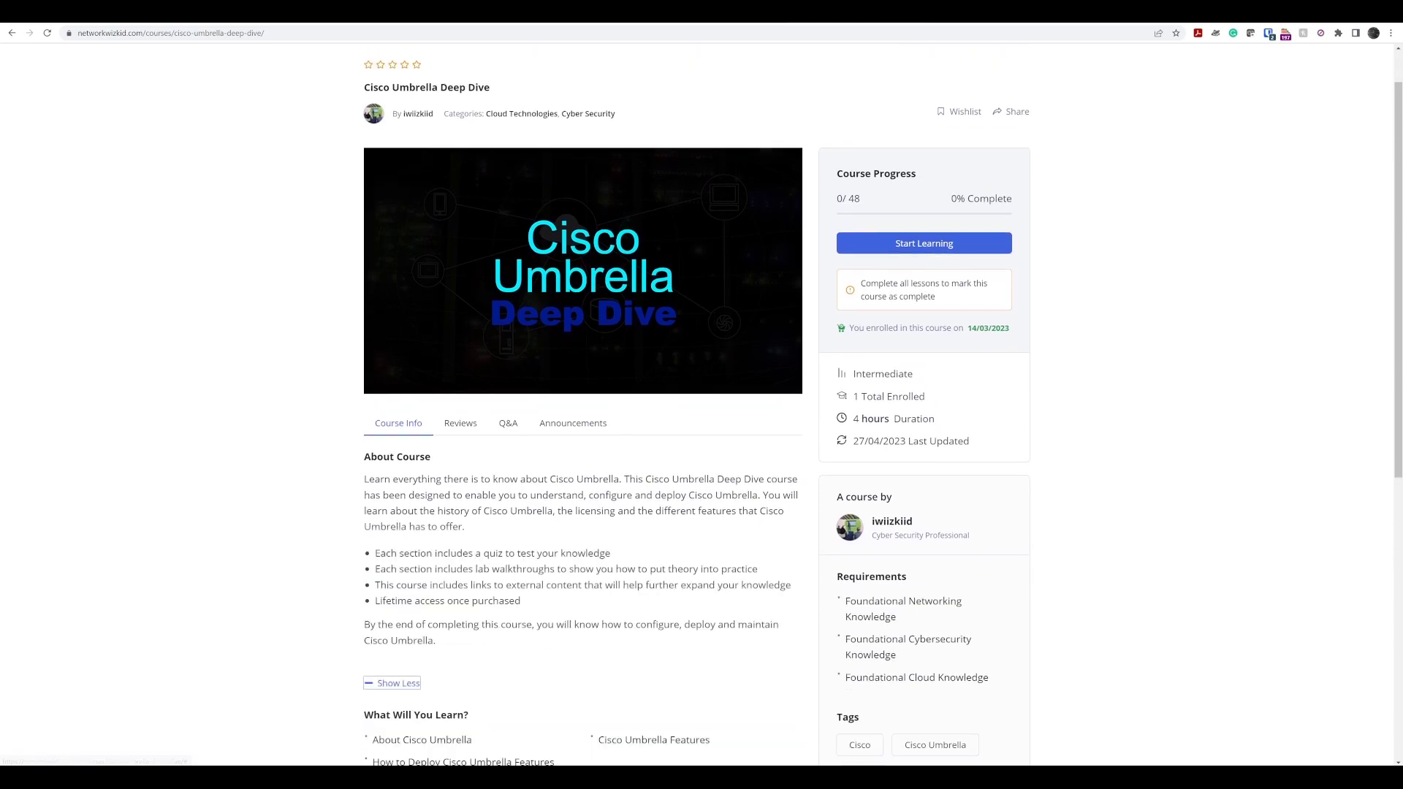
scroll(down, 3)
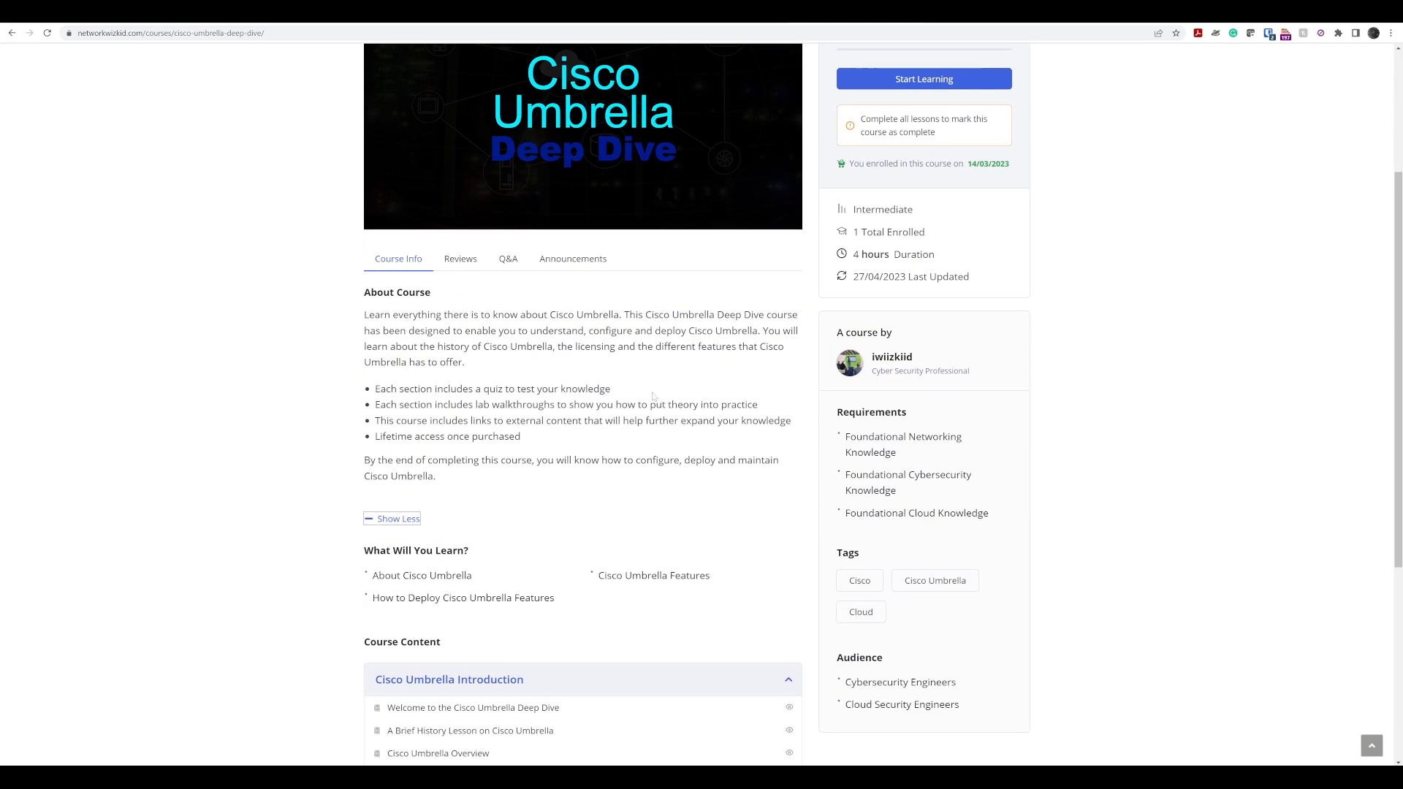
scroll(up, 3)
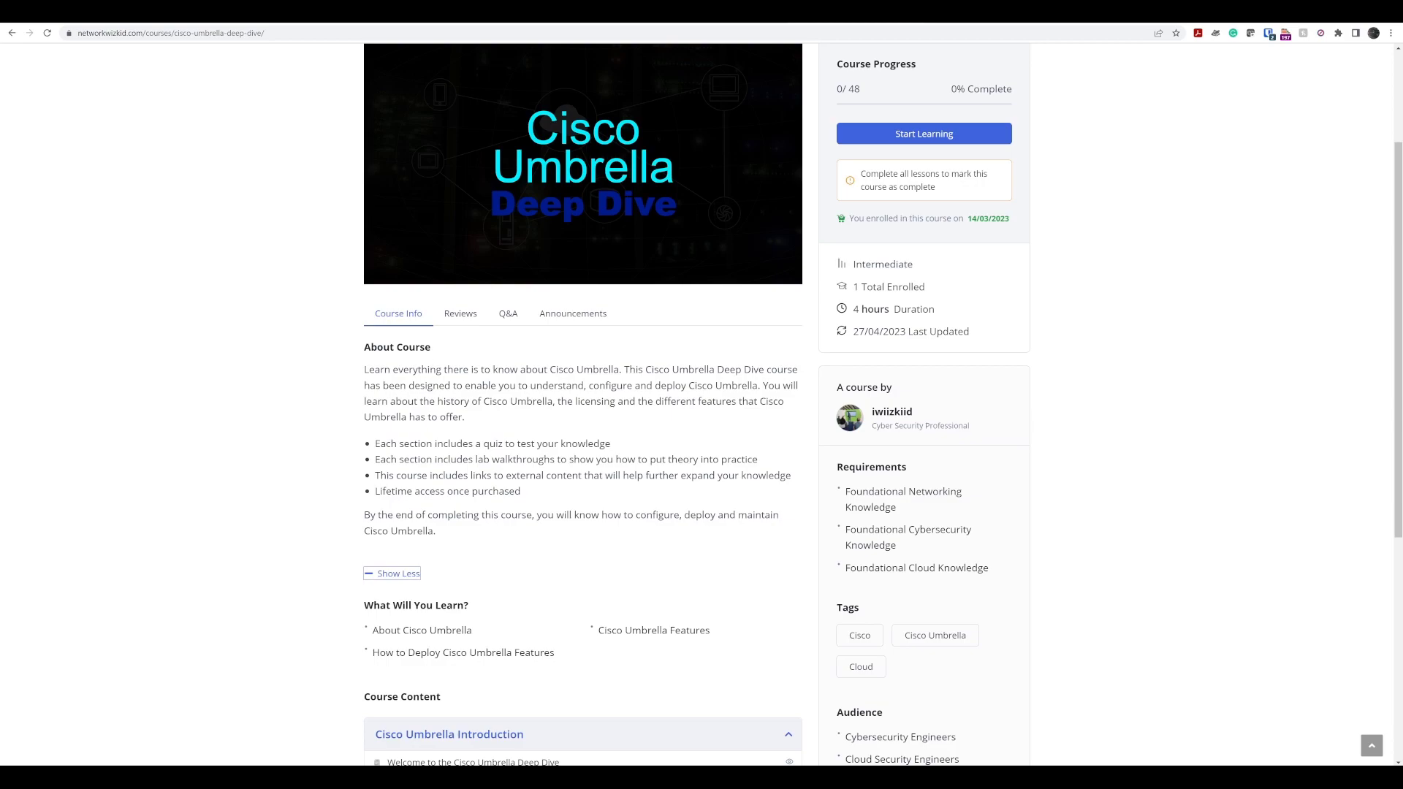
mouse_move(541, 331)
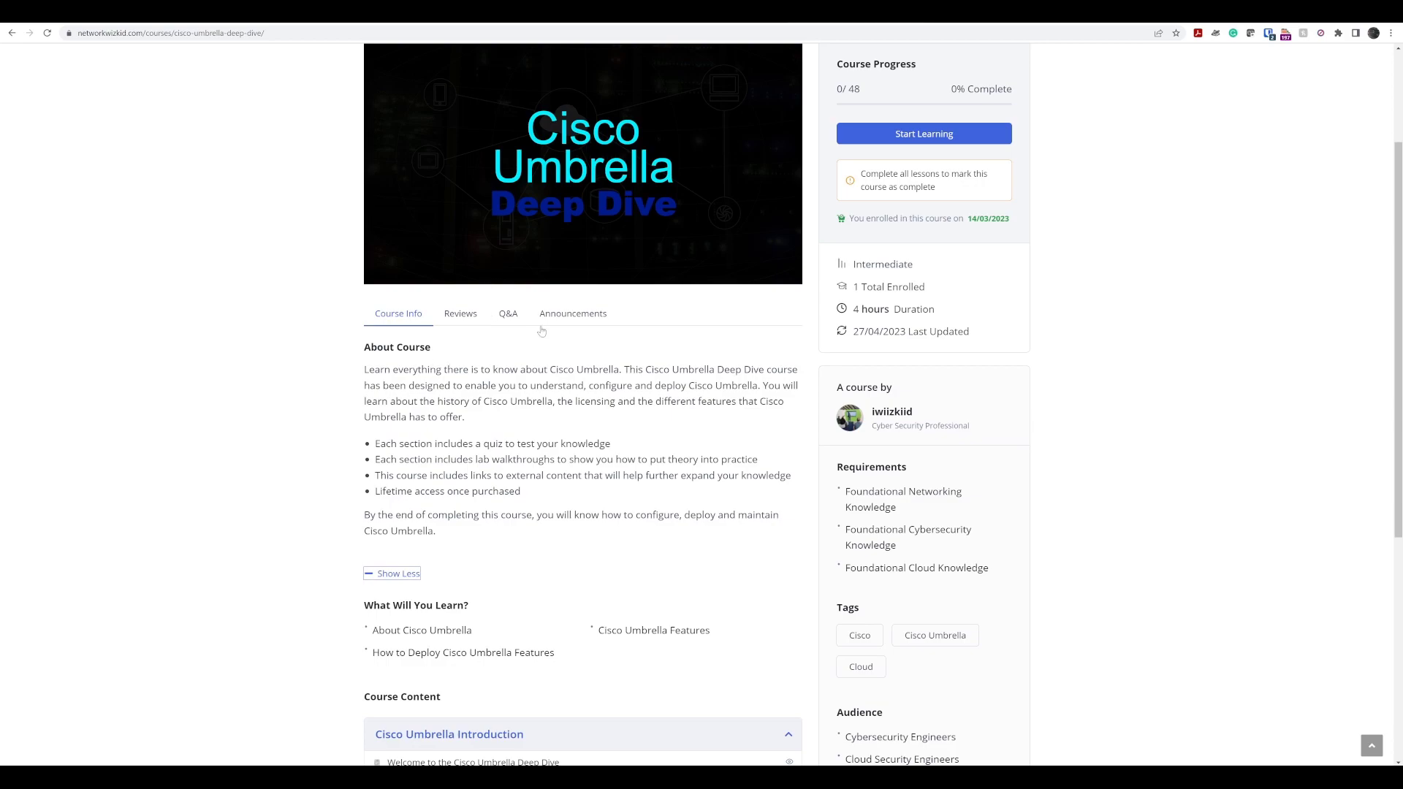
mouse_move(538, 344)
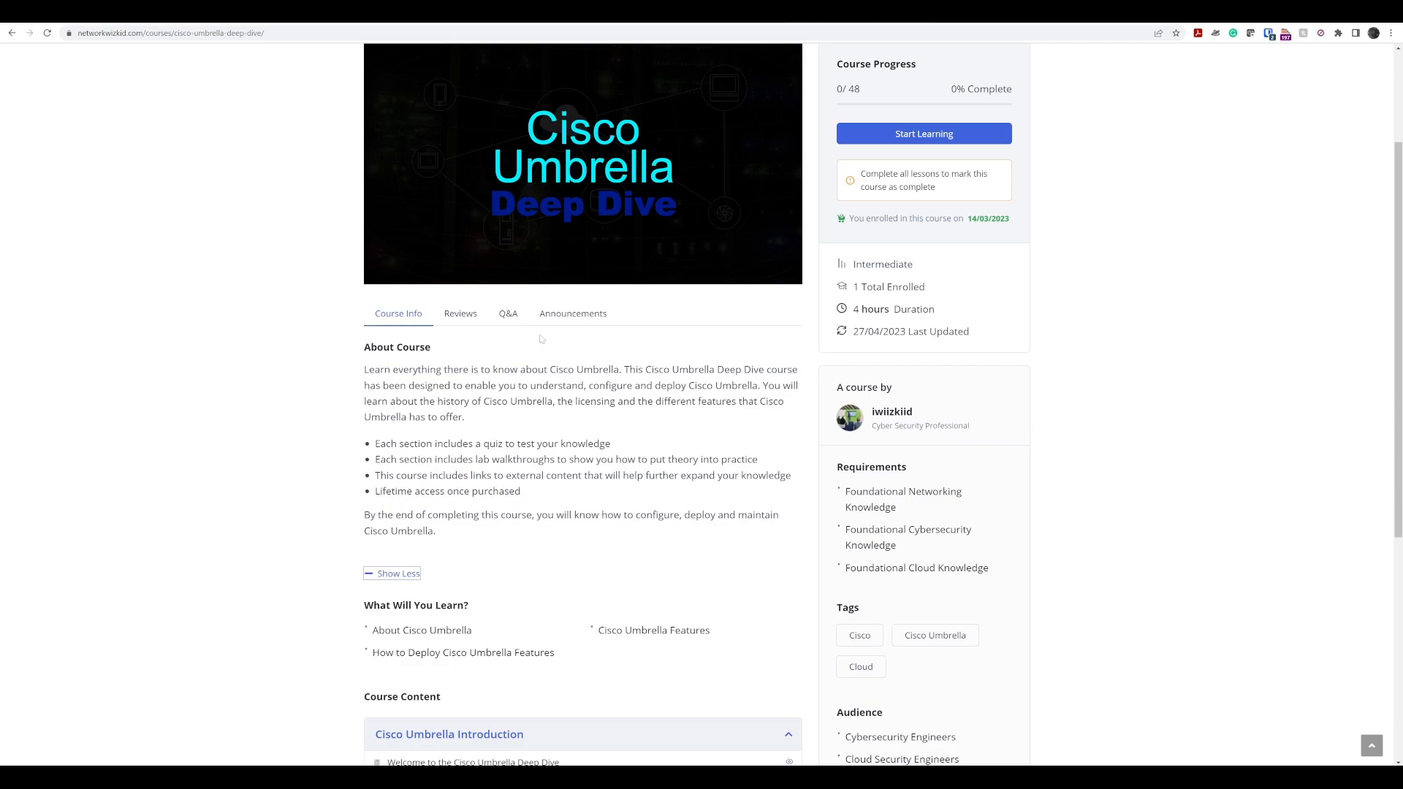
Step: Scroll through the Course Content chapters of the Umbrella course page
scroll(down, 3)
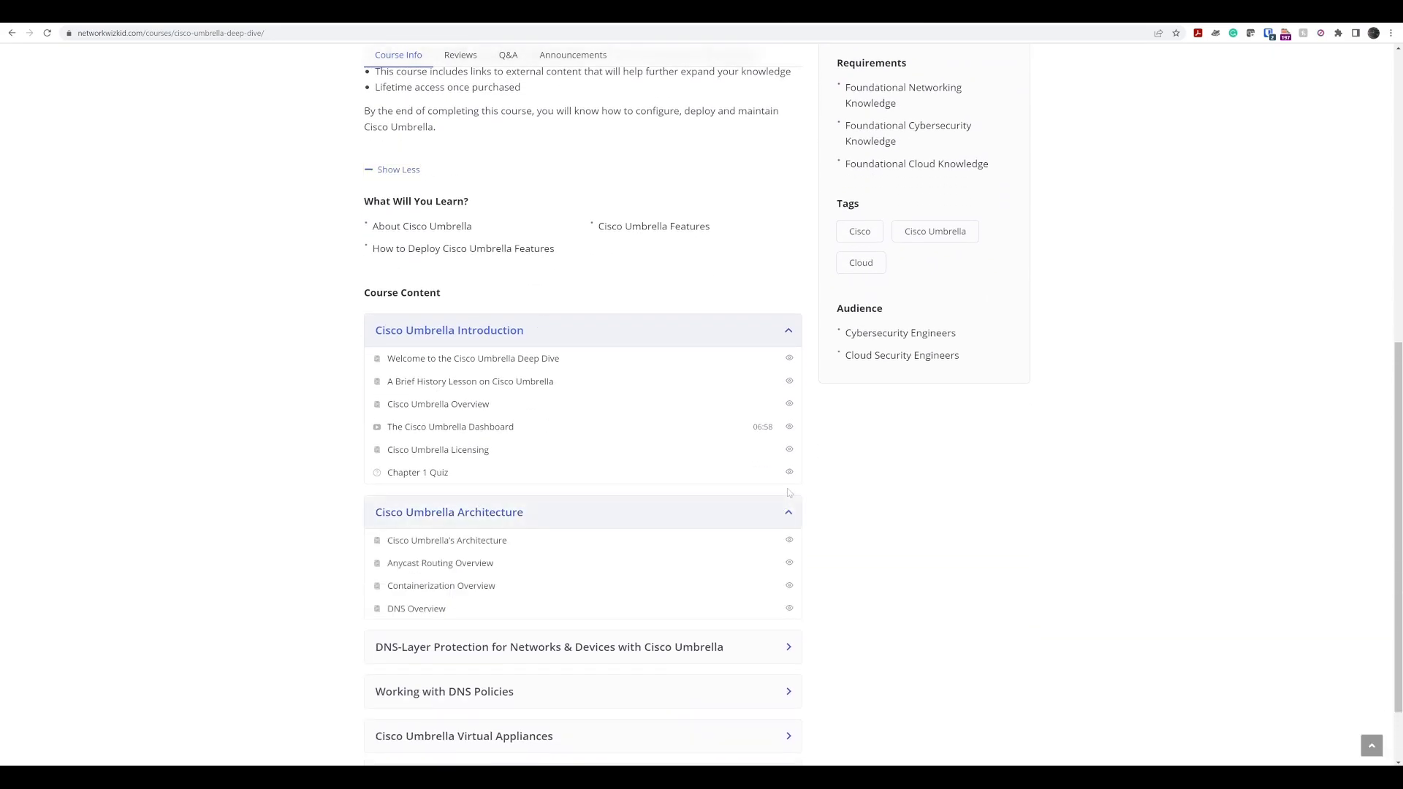
scroll(down, 3)
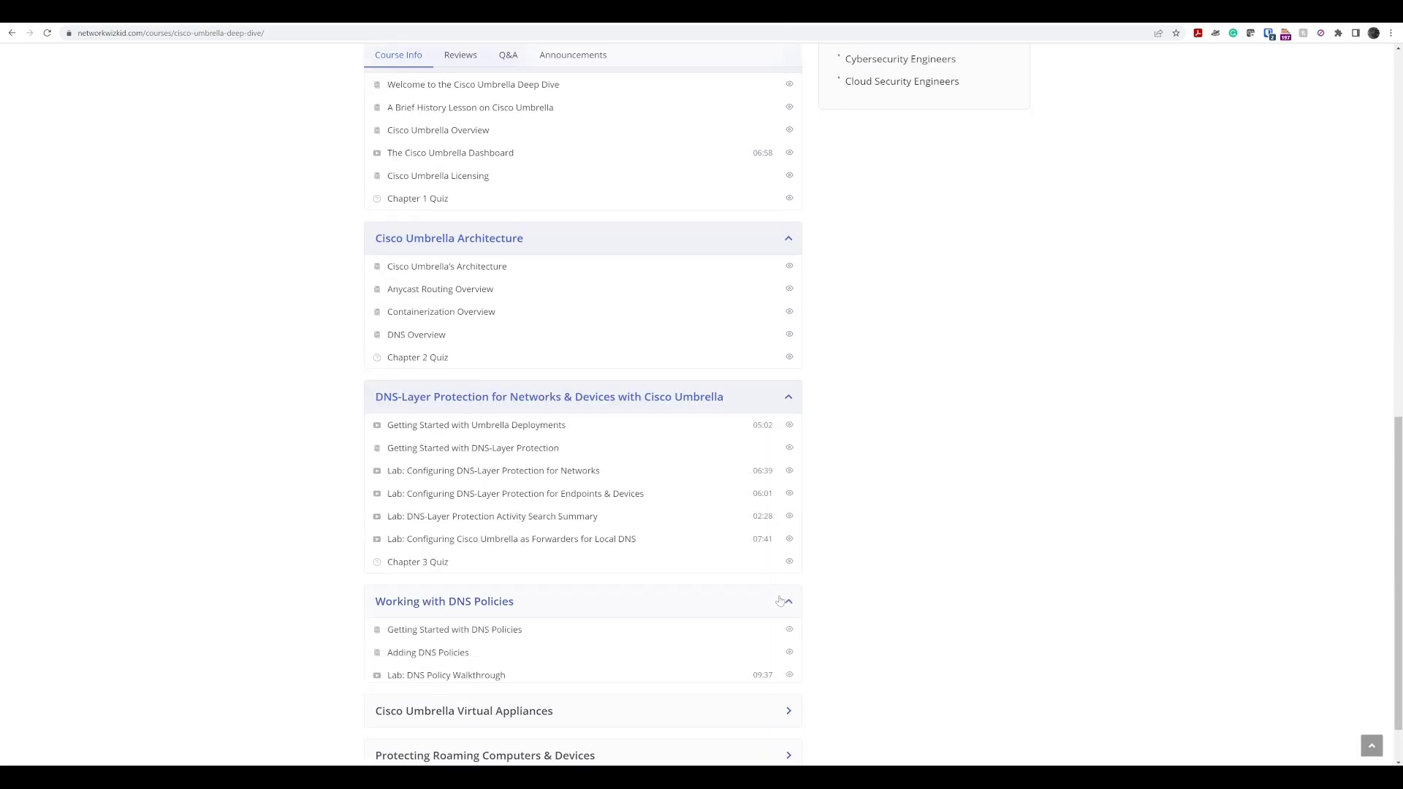
scroll(down, 3)
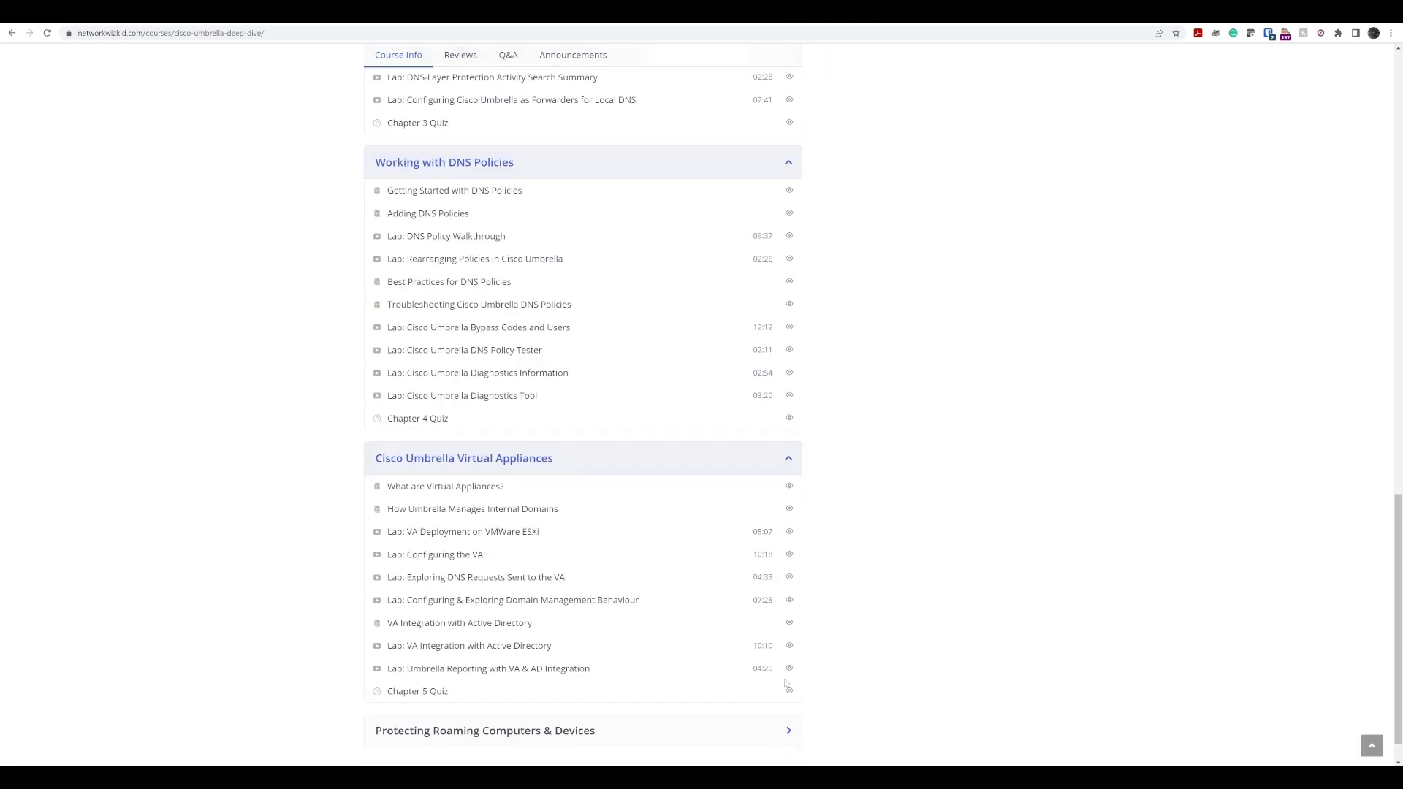
scroll(down, 3)
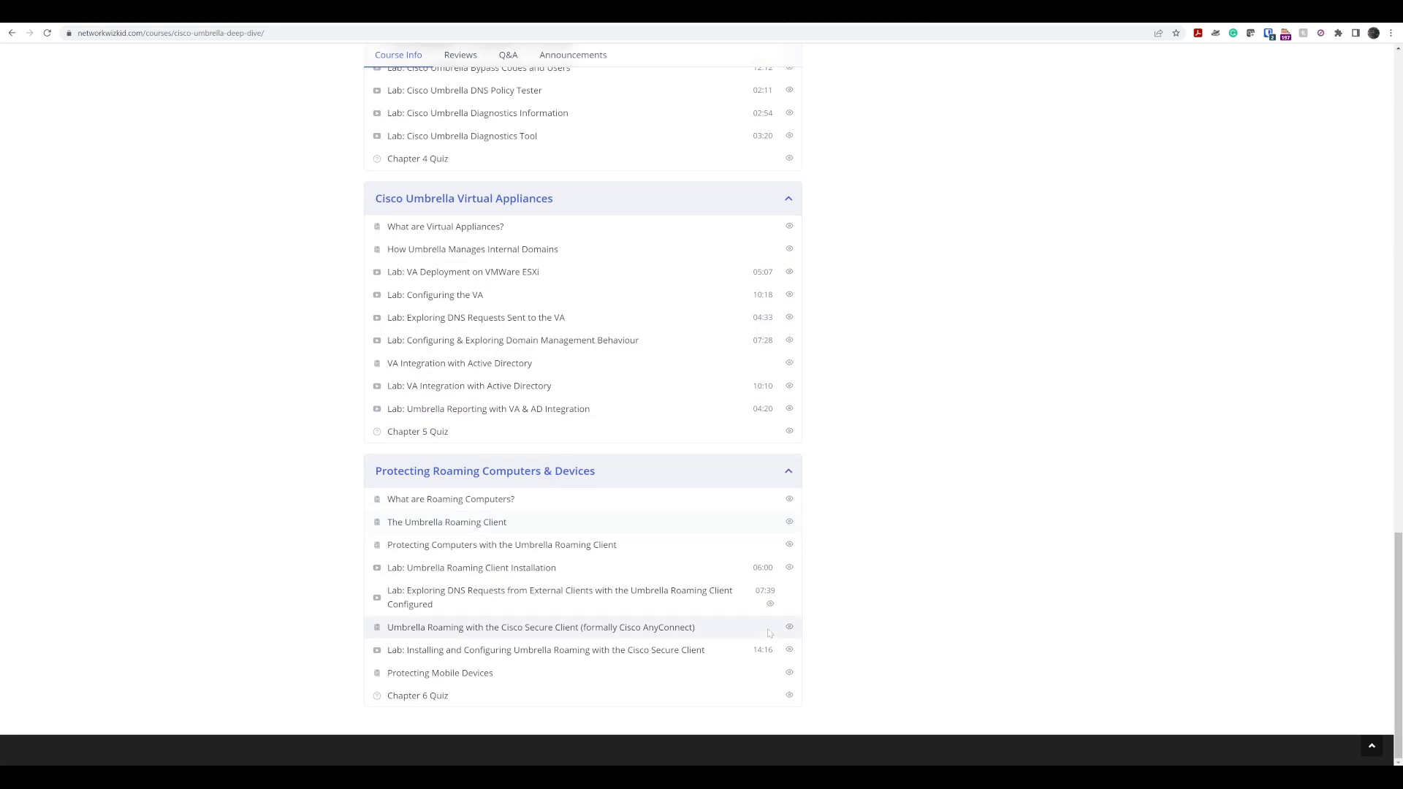
scroll(up, 3)
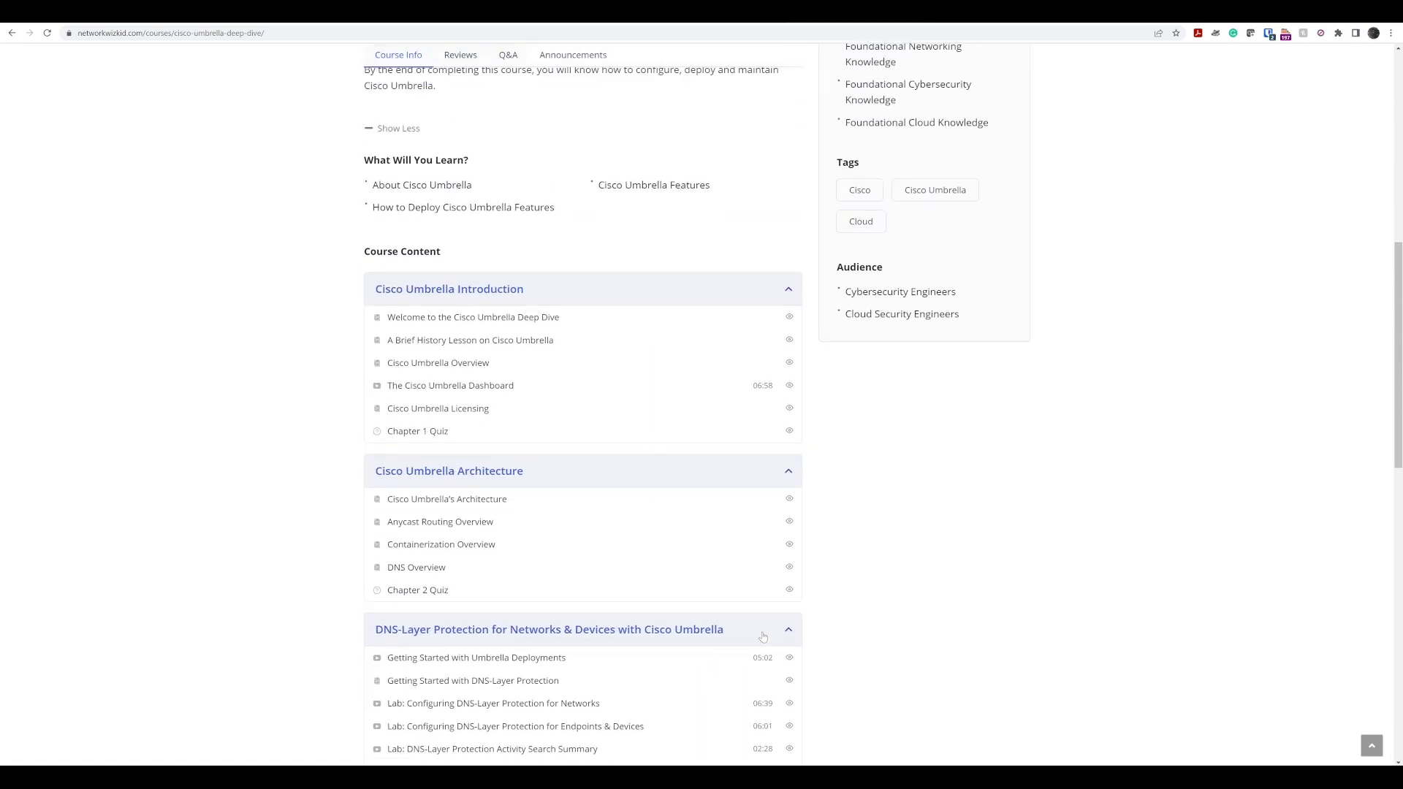
mouse_move(690, 384)
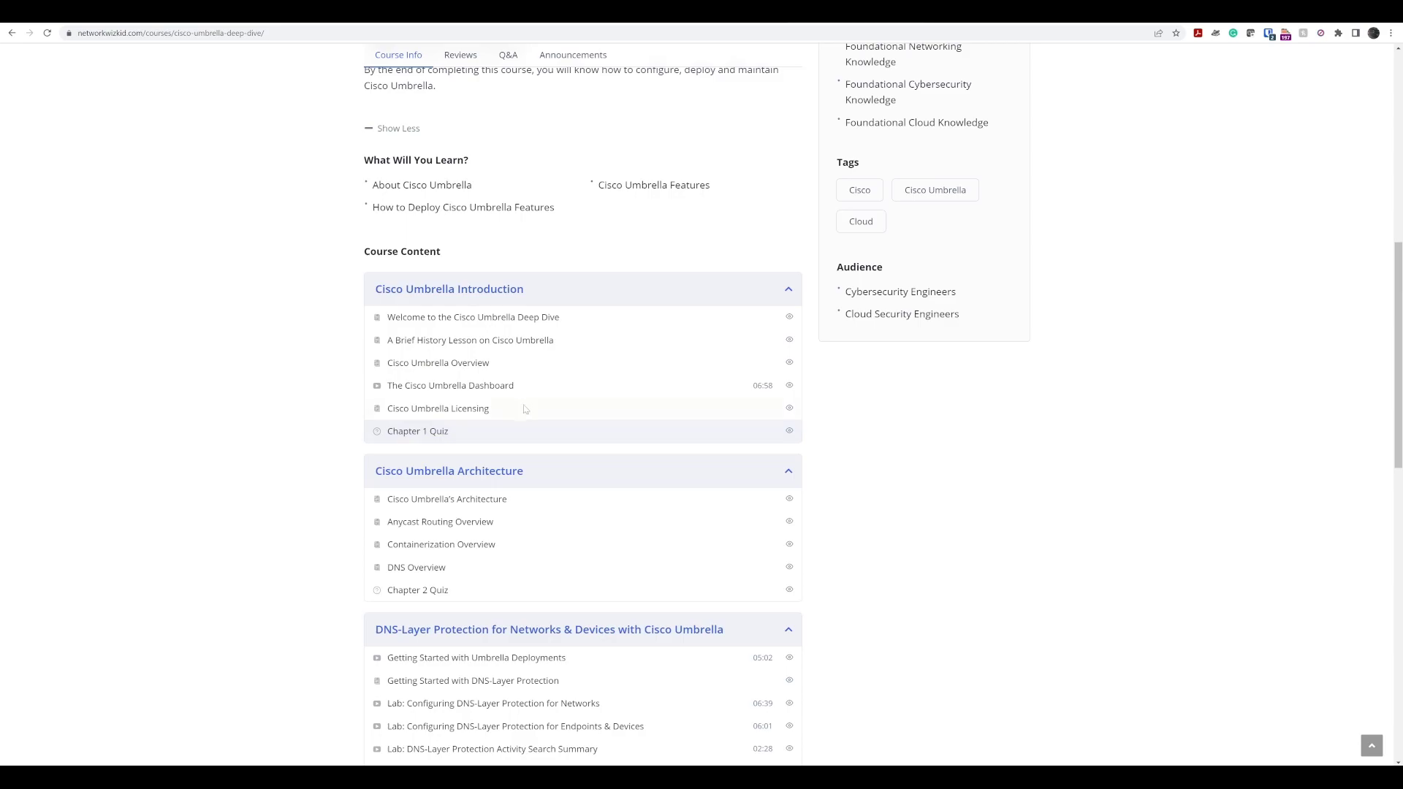
Step: Scroll down the expanded outline to the Protecting Roaming Computers & Devices chapter and quiz
scroll(down, 3)
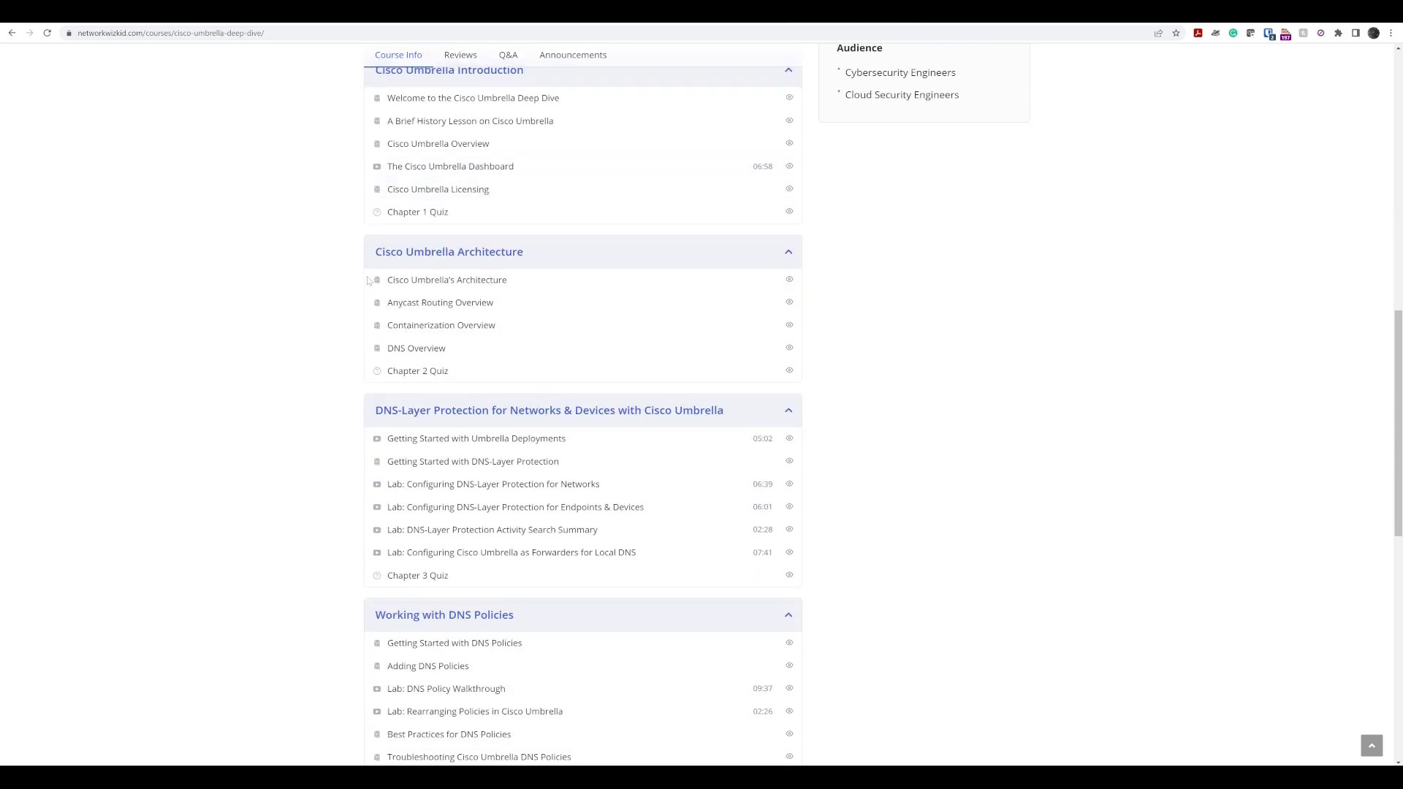
mouse_move(699, 291)
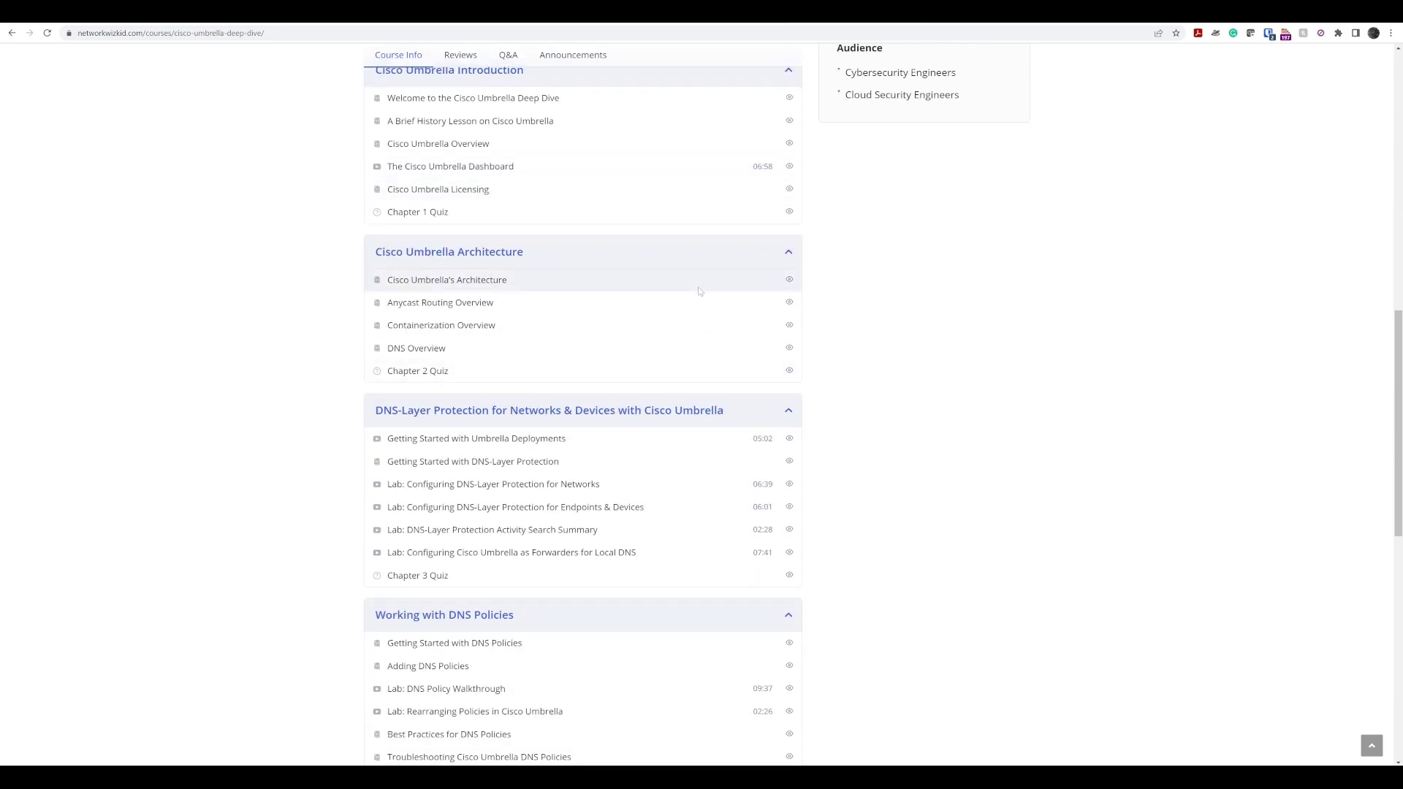
scroll(down, 3)
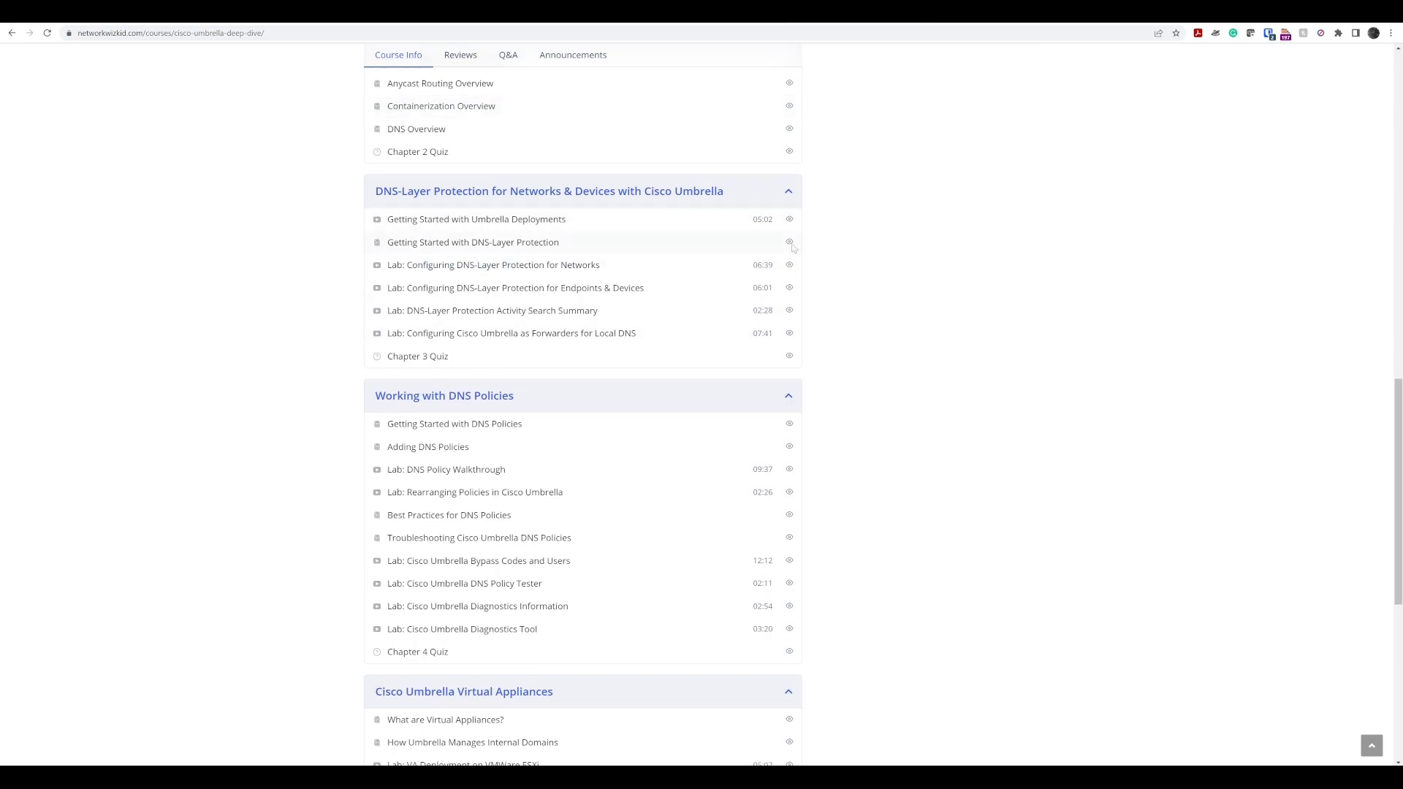
mouse_move(510, 333)
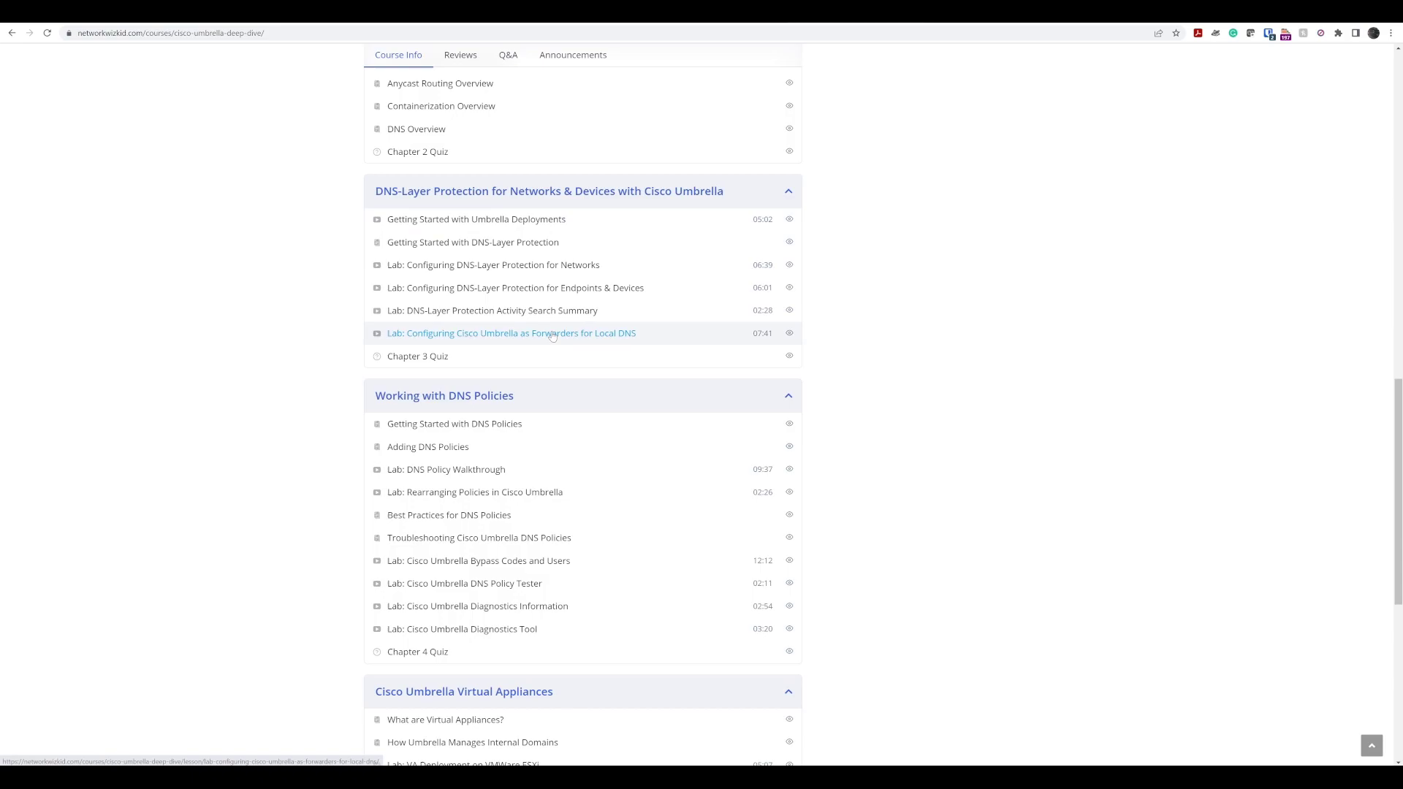
scroll(down, 3)
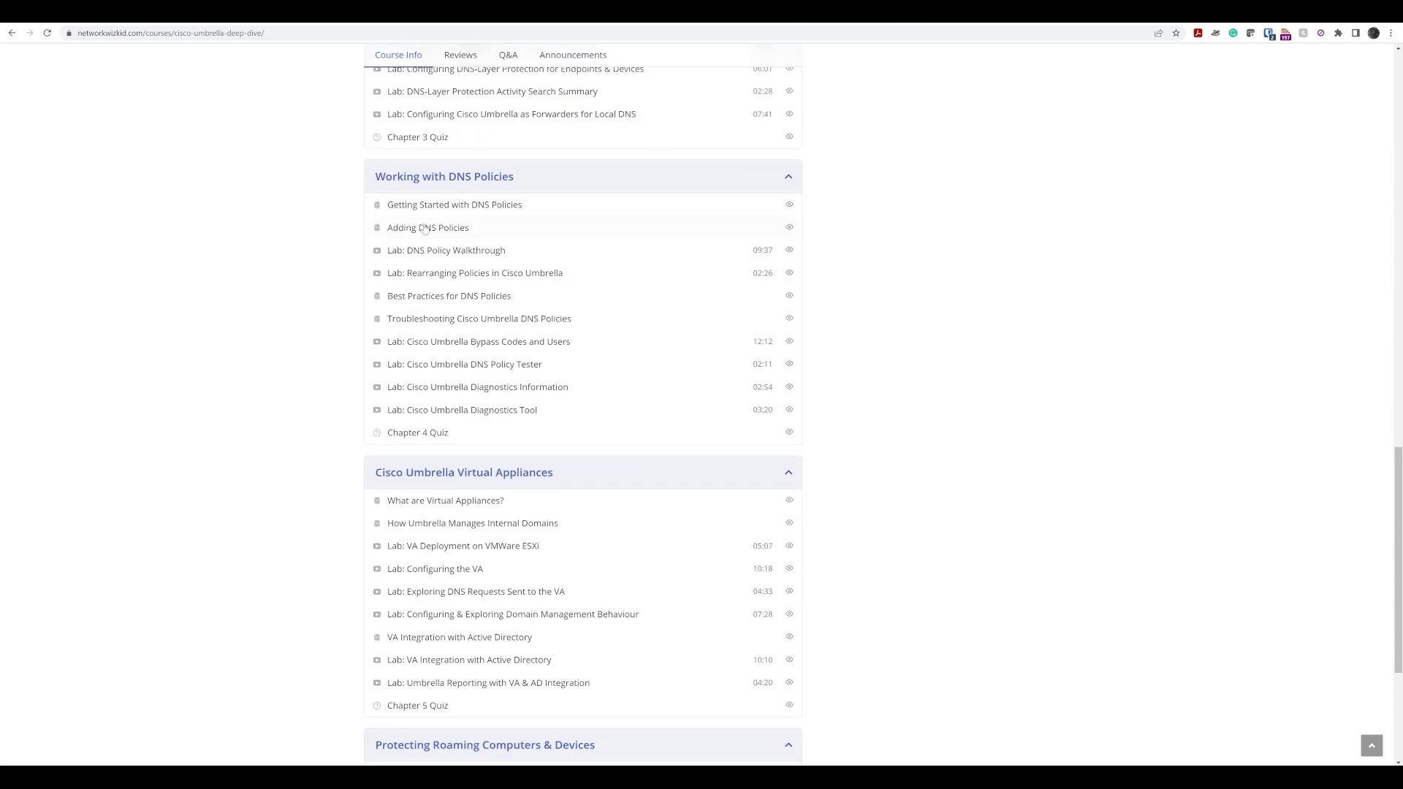
mouse_move(516, 443)
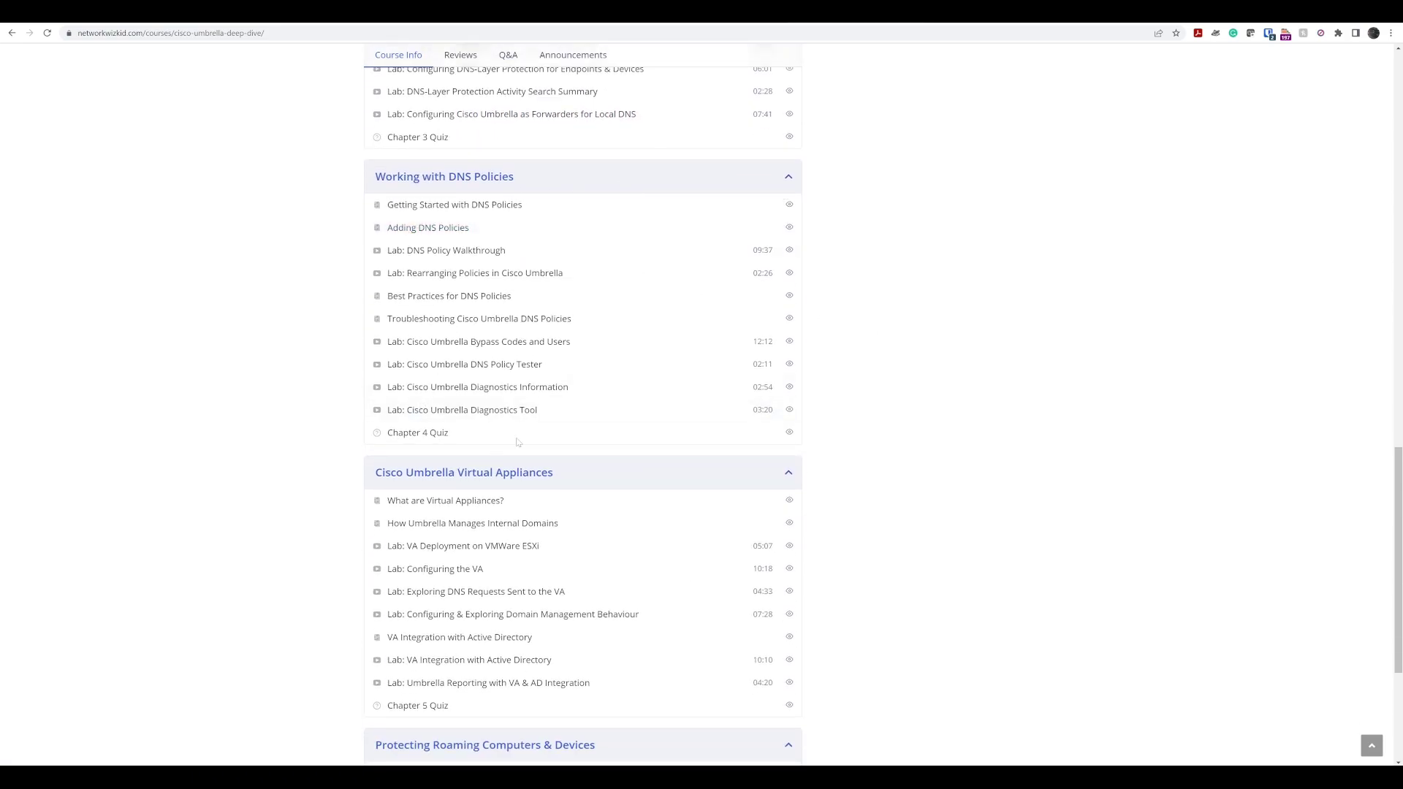
scroll(down, 3)
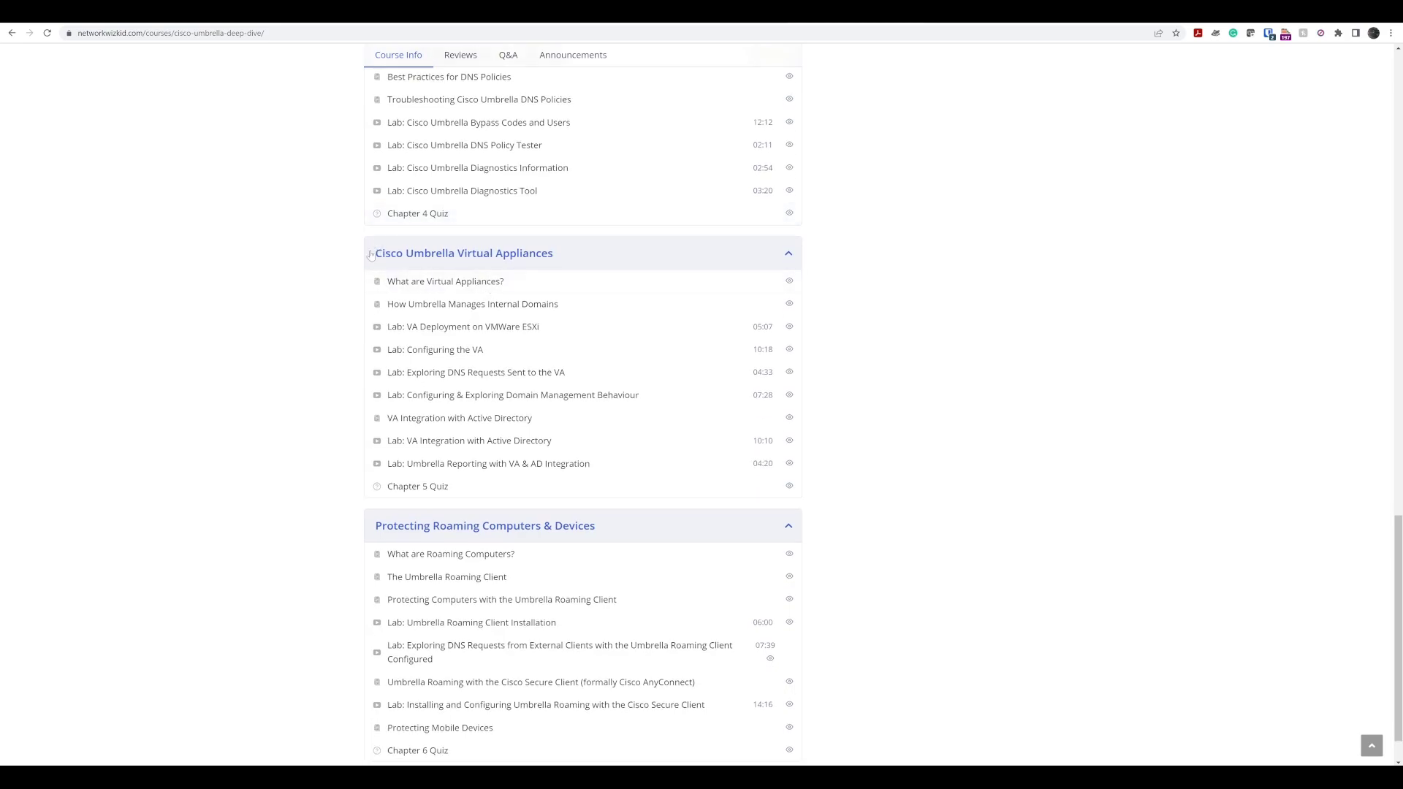
mouse_move(548, 267)
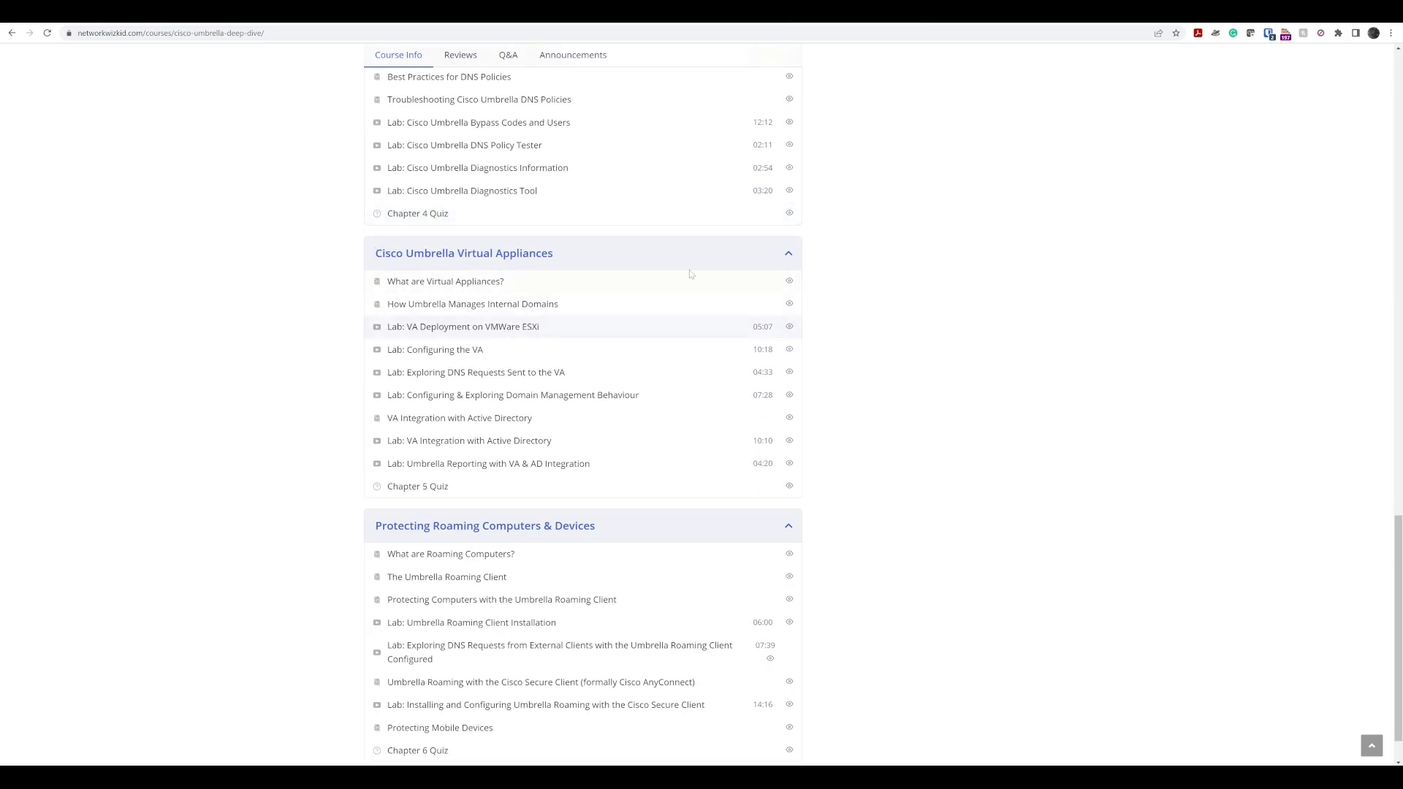
mouse_move(465, 313)
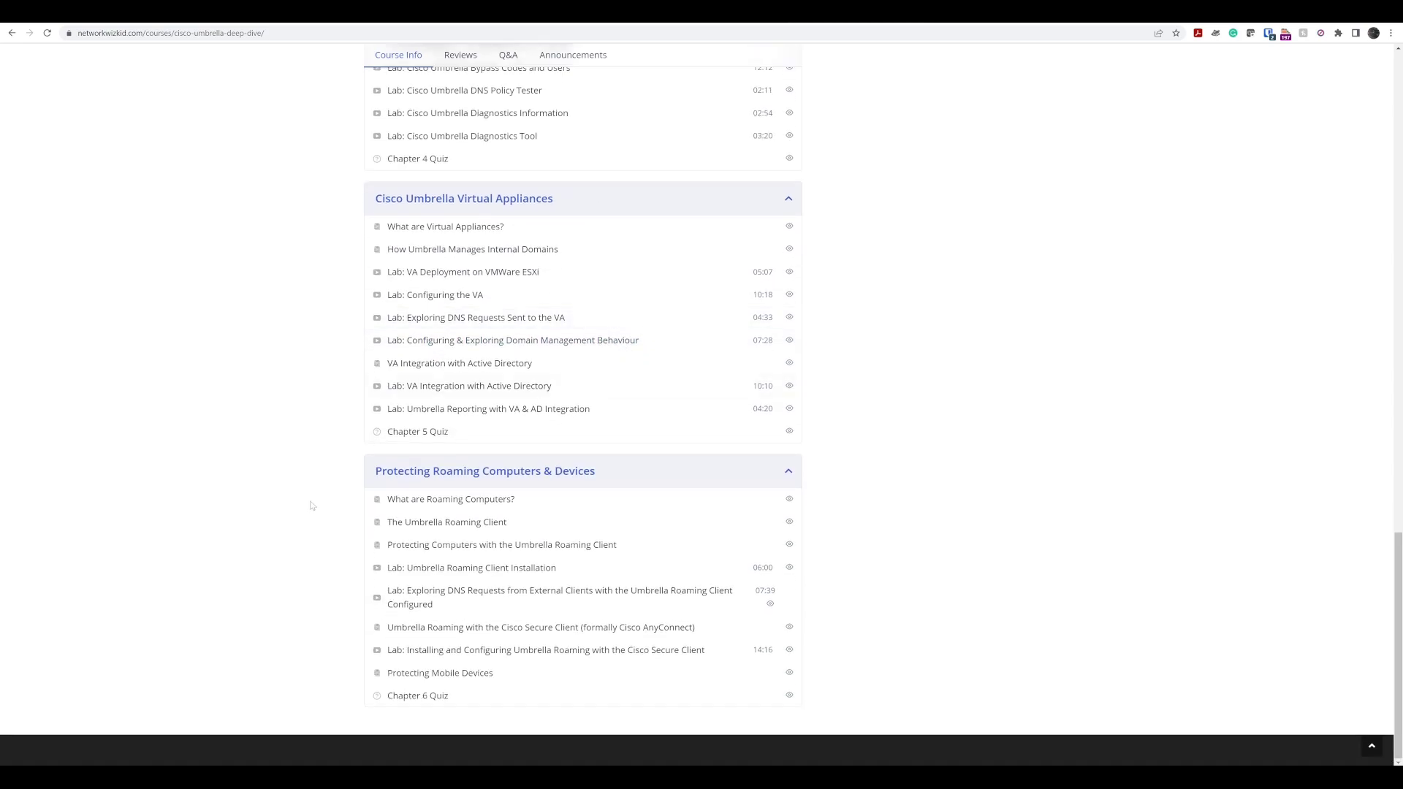
mouse_move(372, 485)
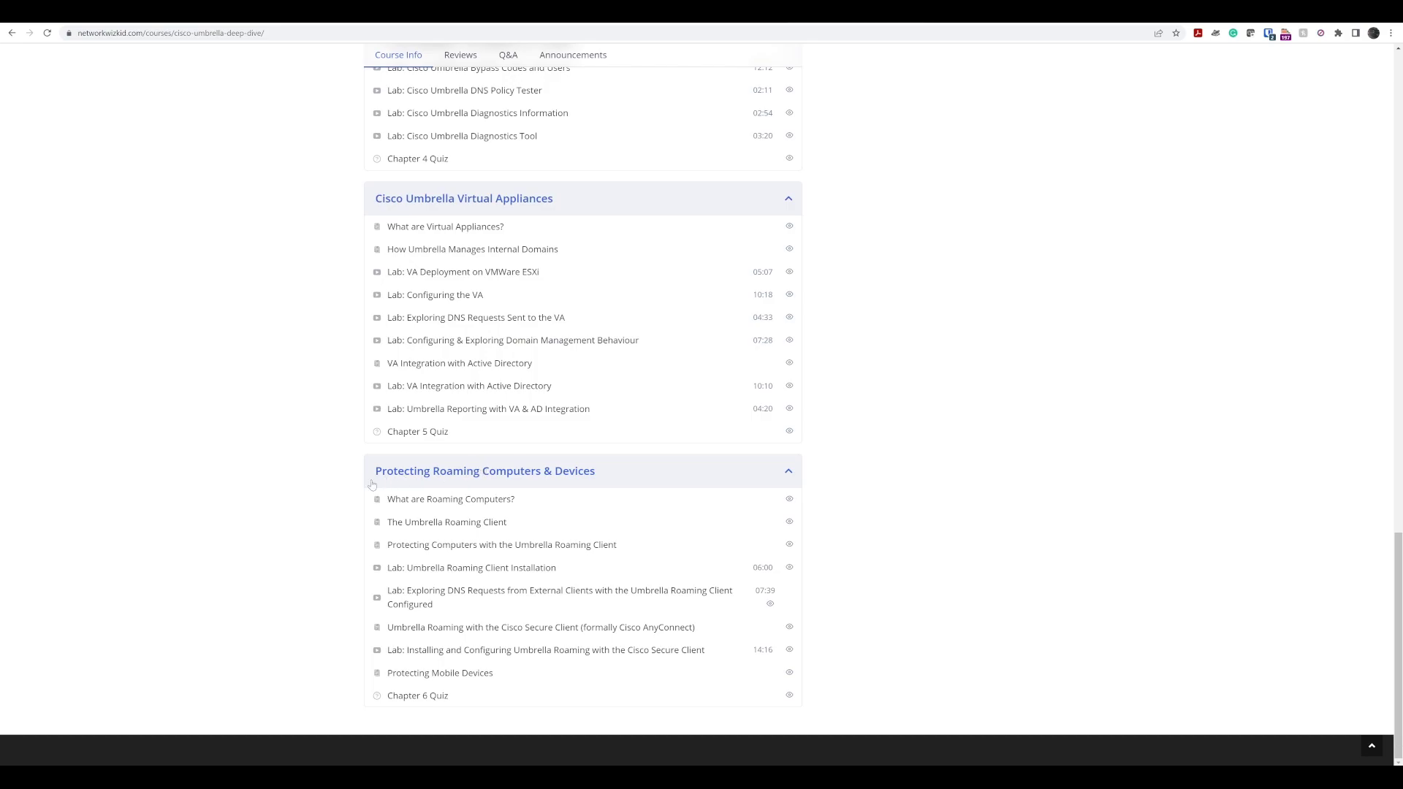
mouse_move(801, 473)
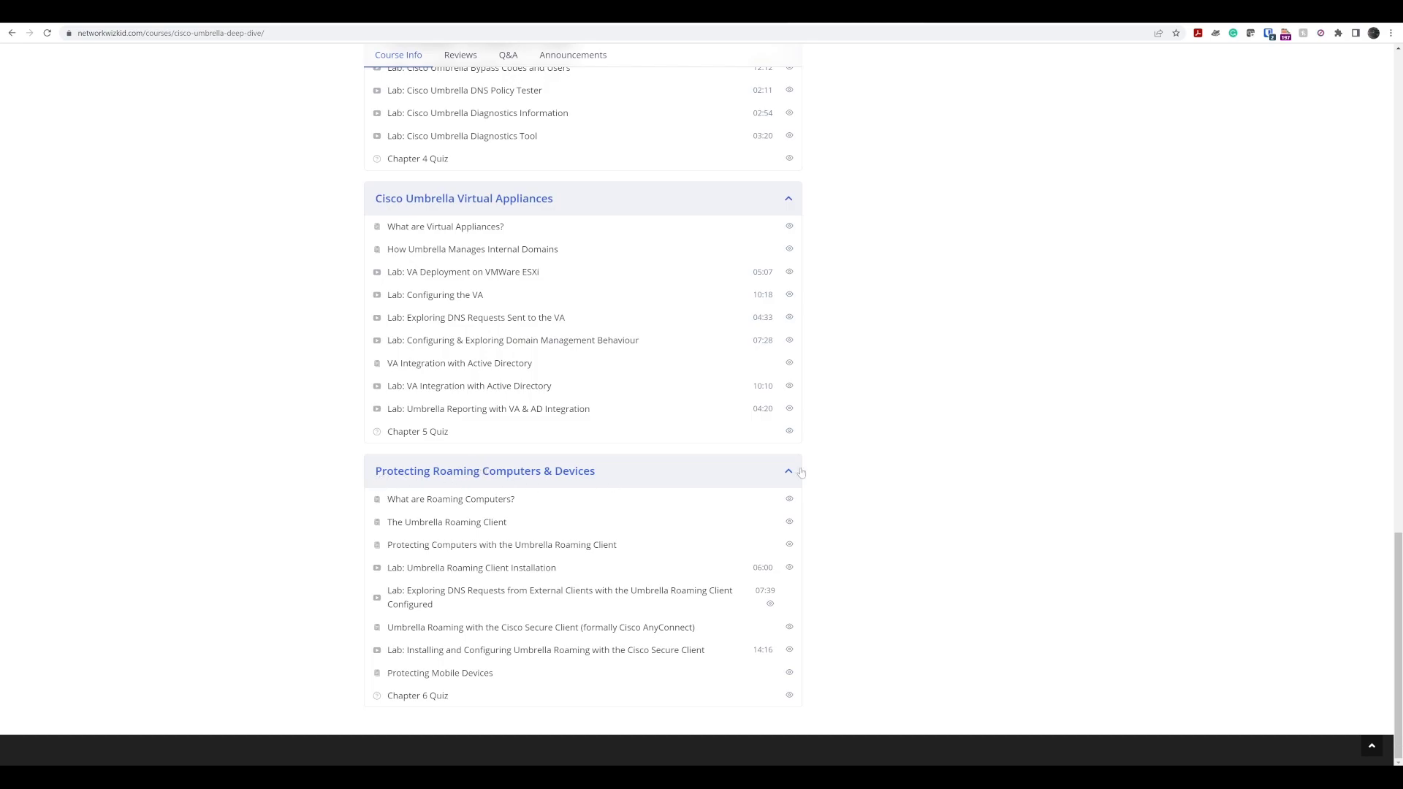
mouse_move(904, 454)
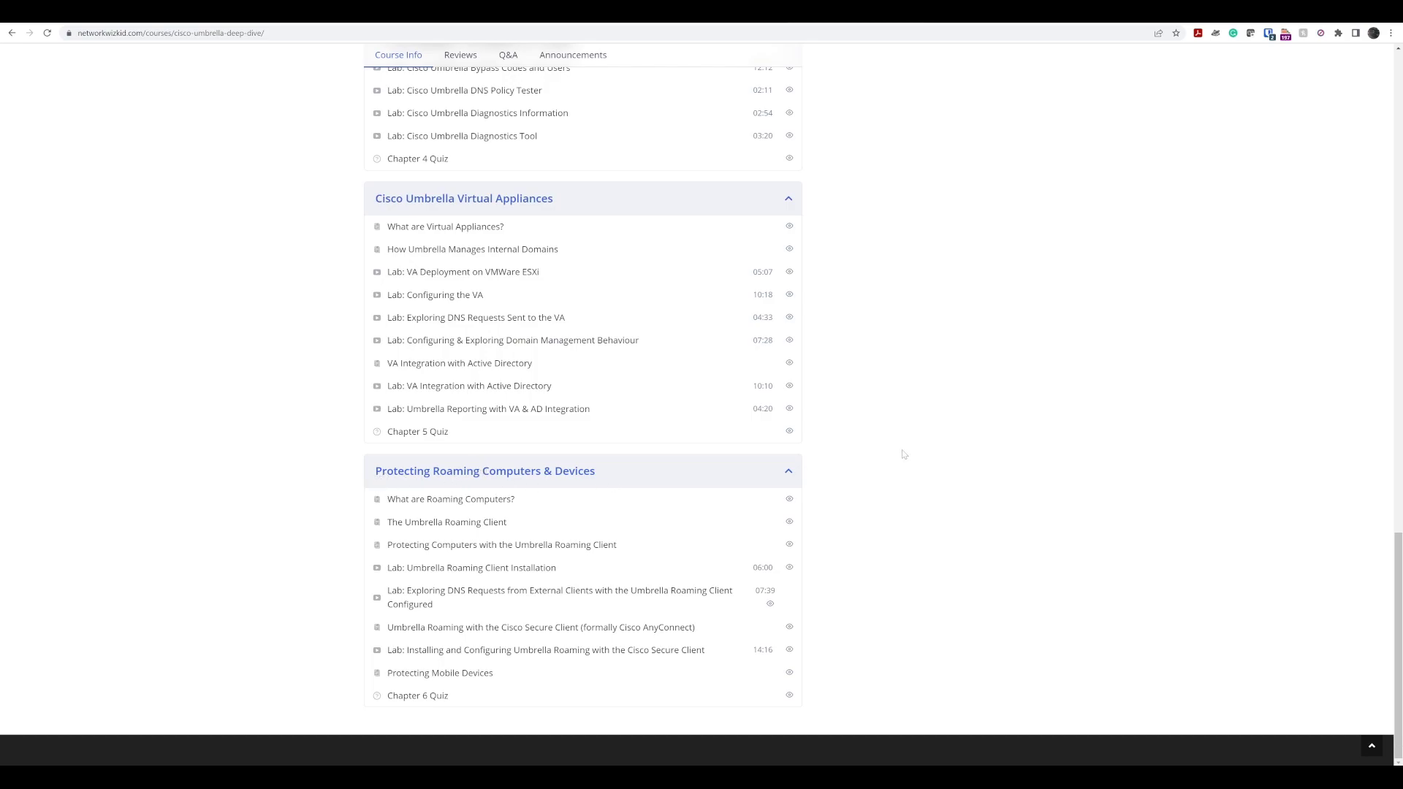
mouse_move(671, 459)
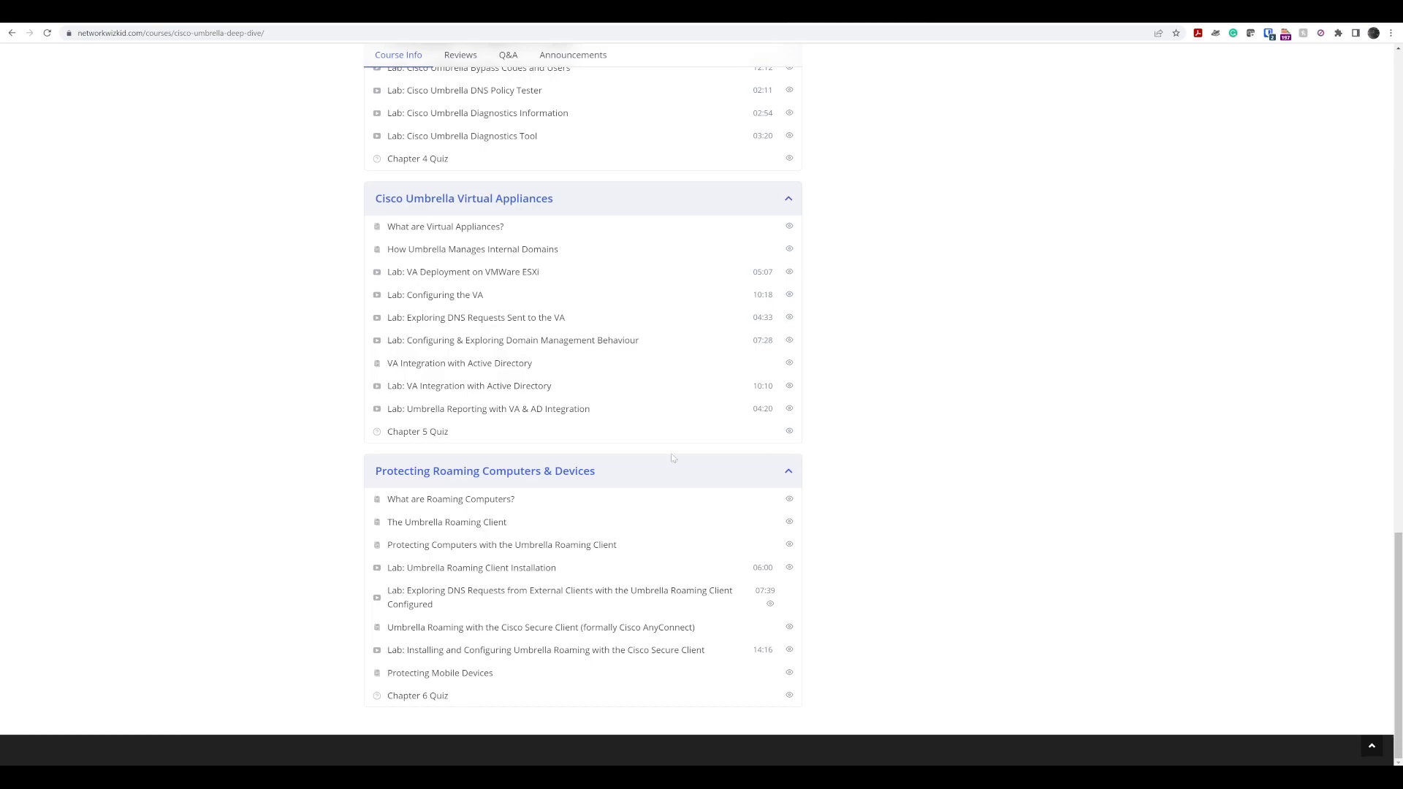
mouse_move(541, 627)
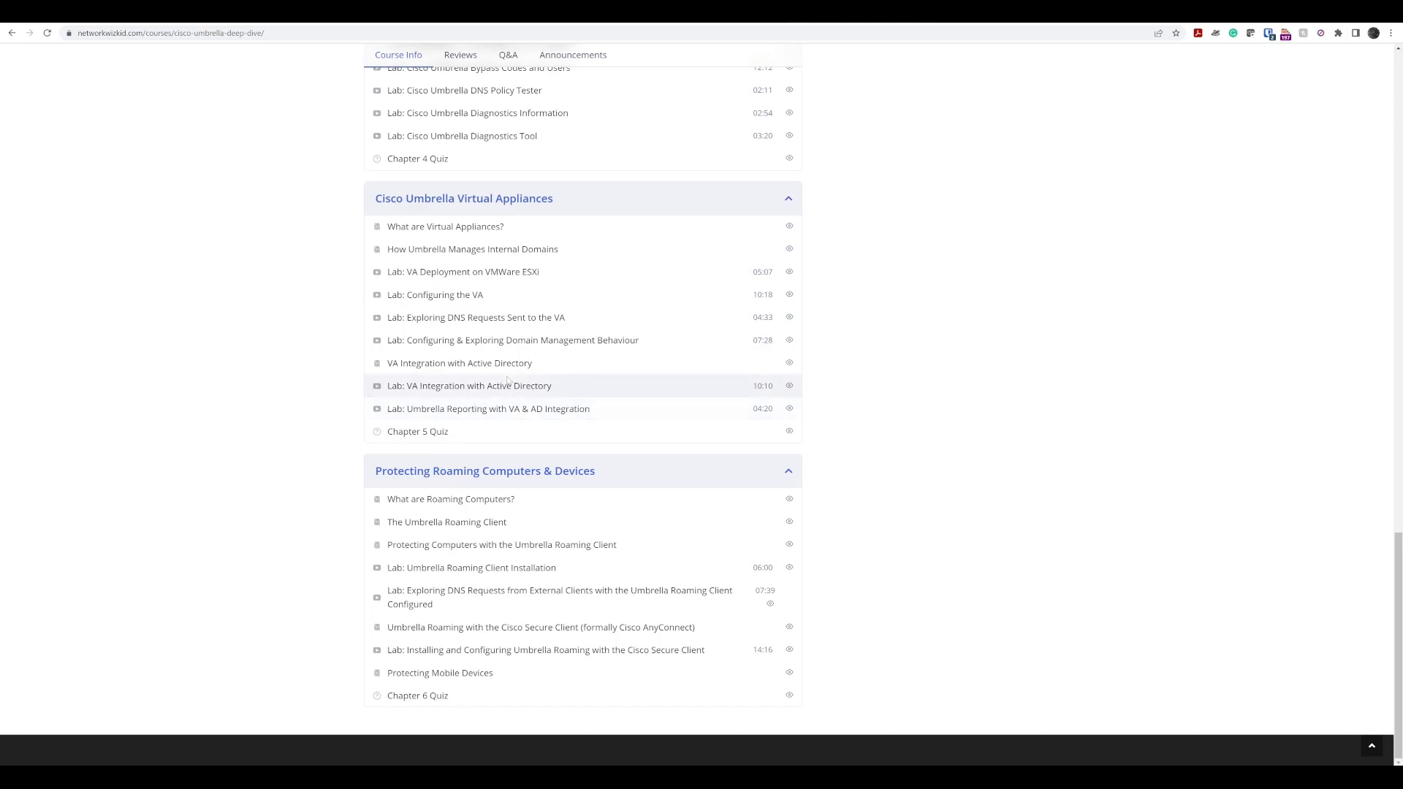
mouse_move(476, 318)
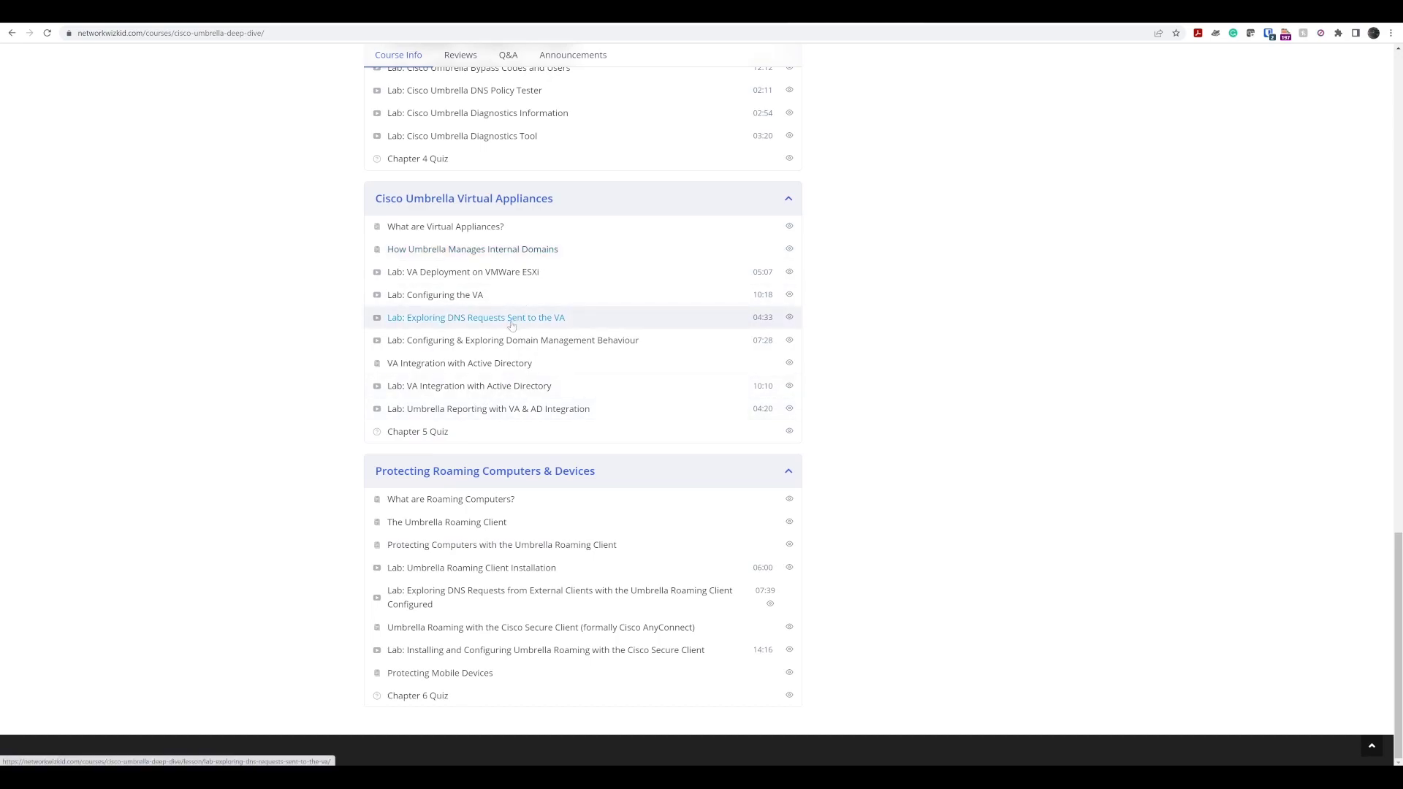
mouse_move(542, 386)
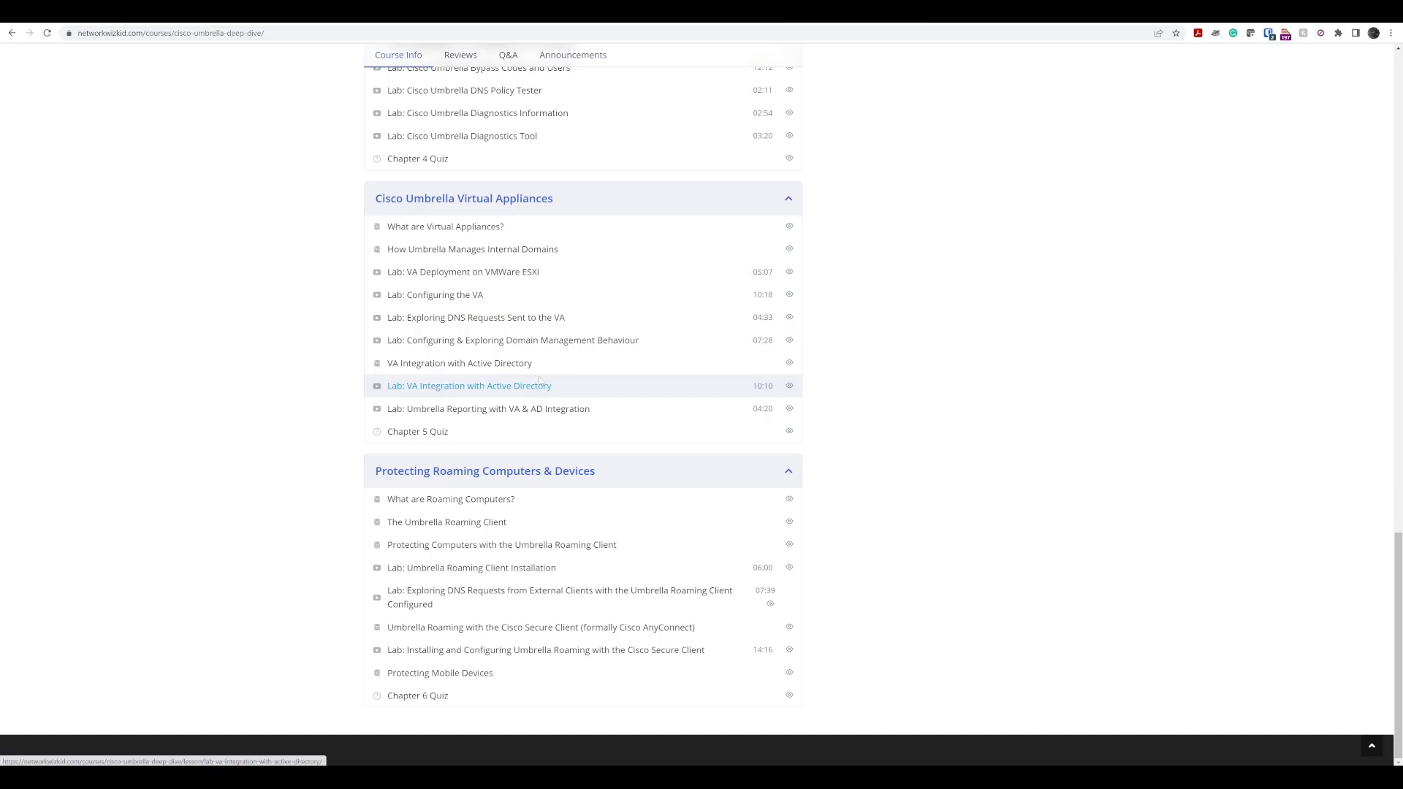
mouse_move(474, 338)
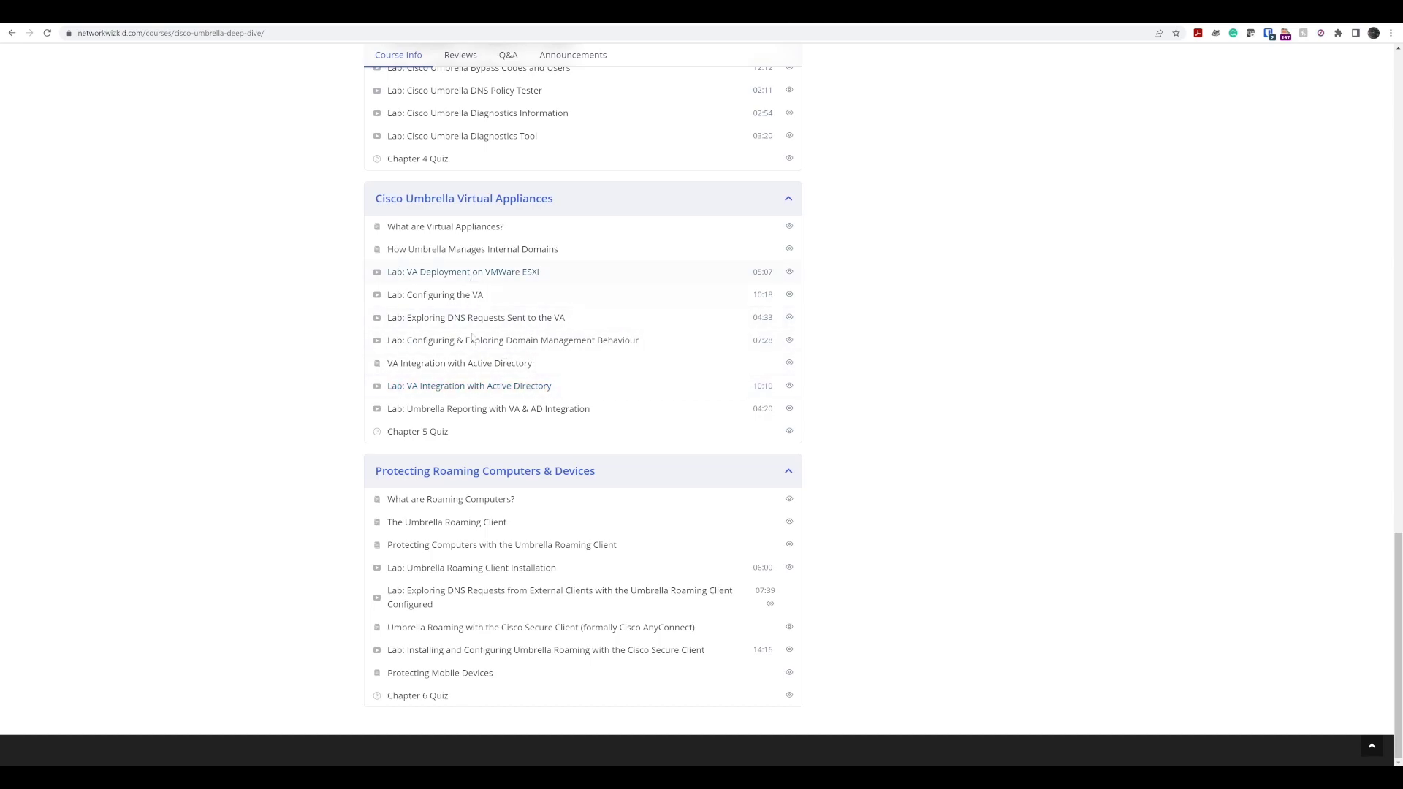
mouse_move(435, 295)
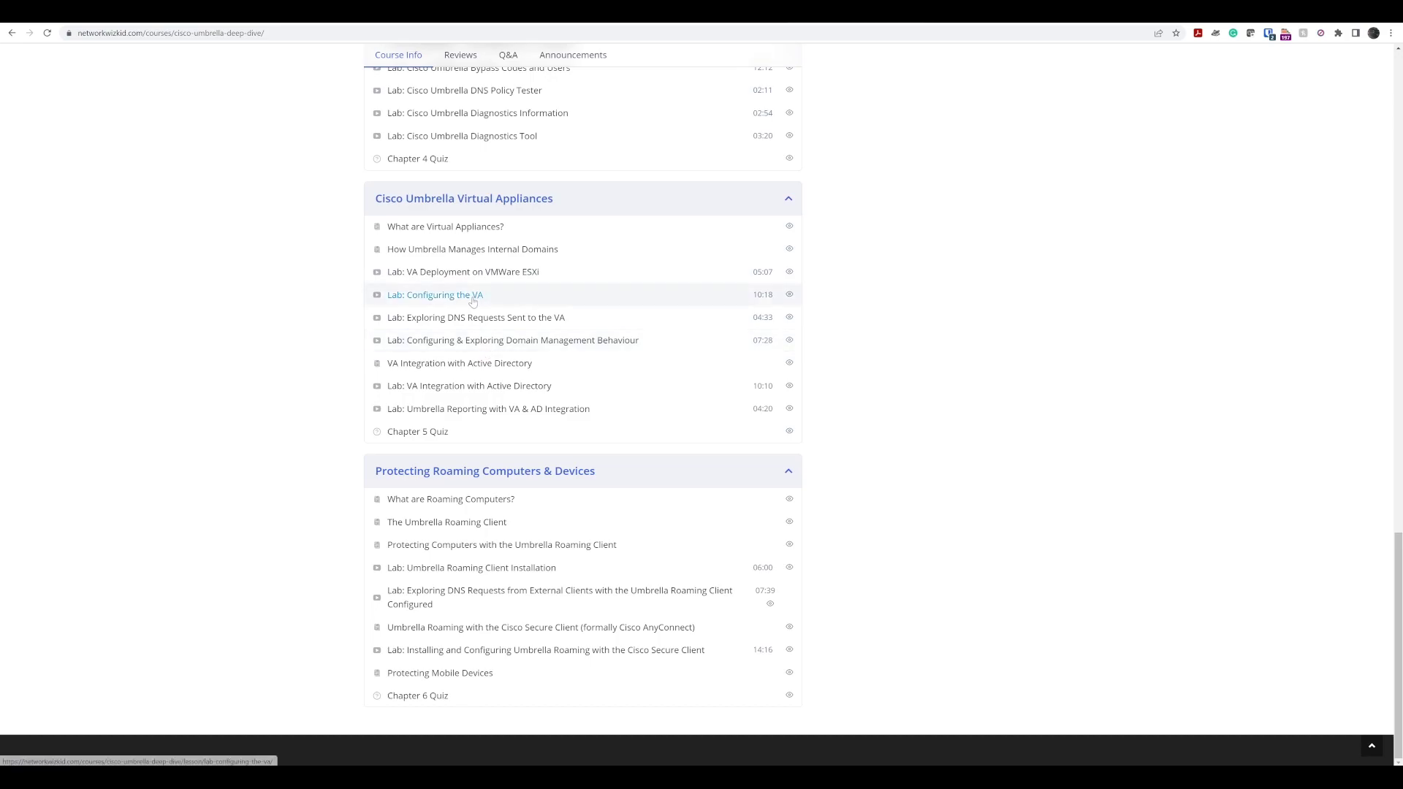
mouse_move(476, 317)
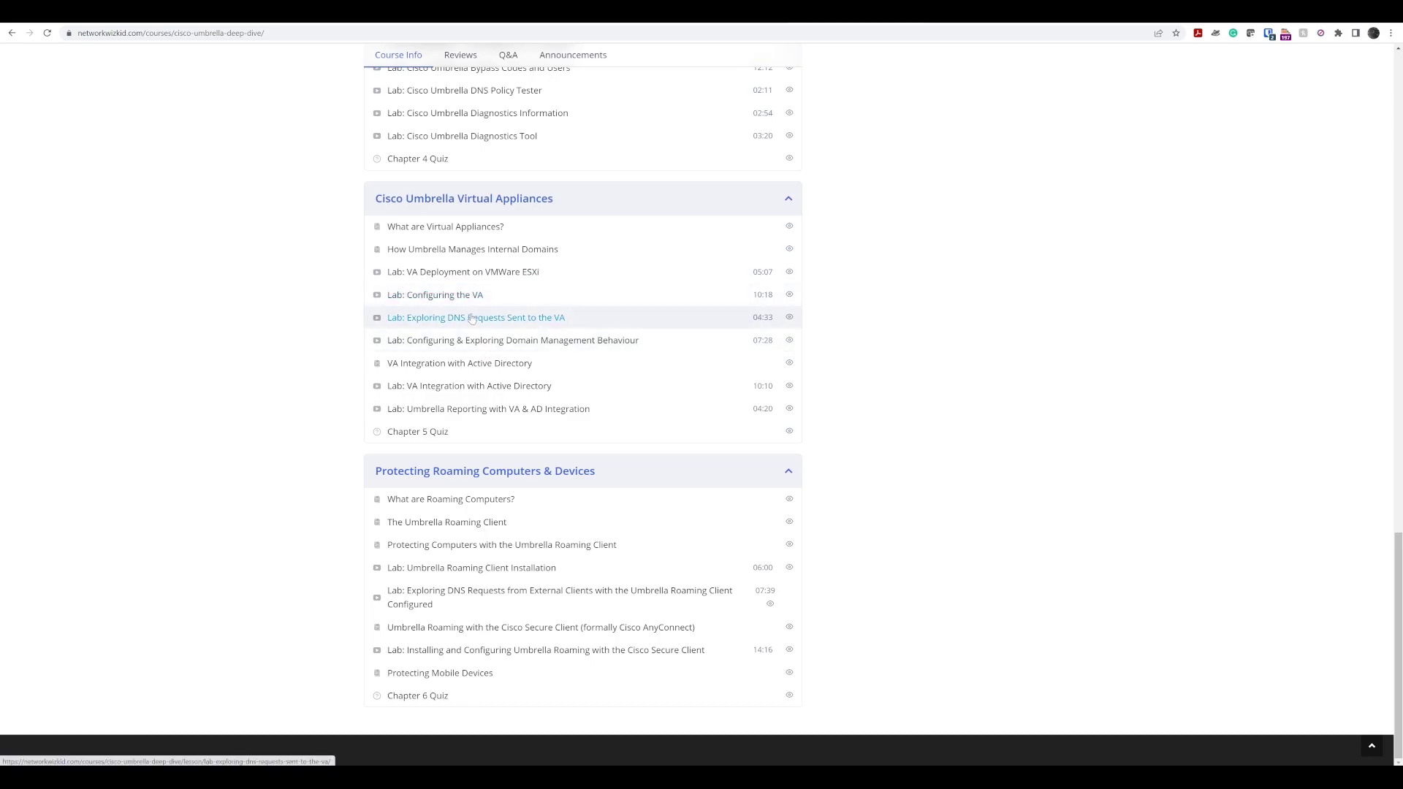
mouse_move(480, 305)
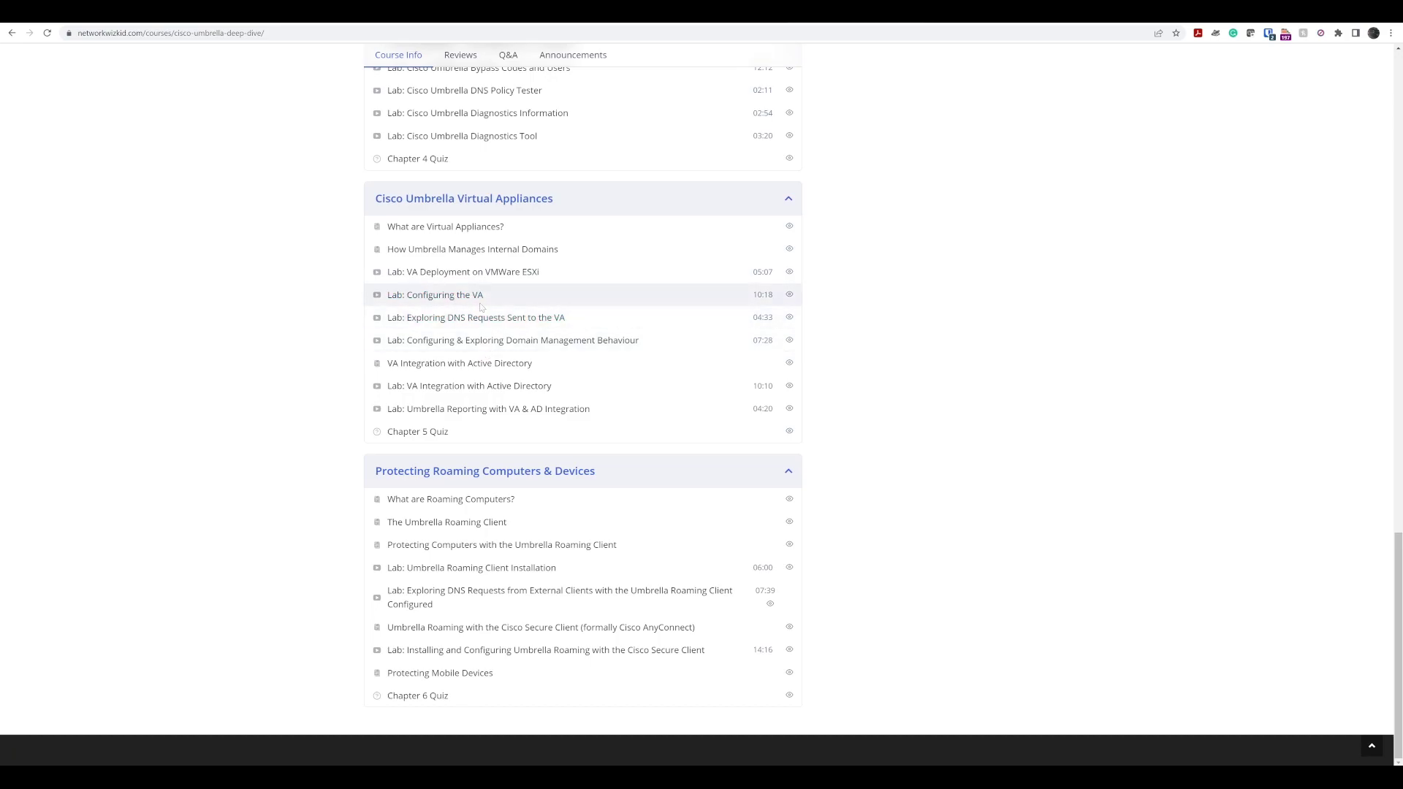
mouse_move(469, 385)
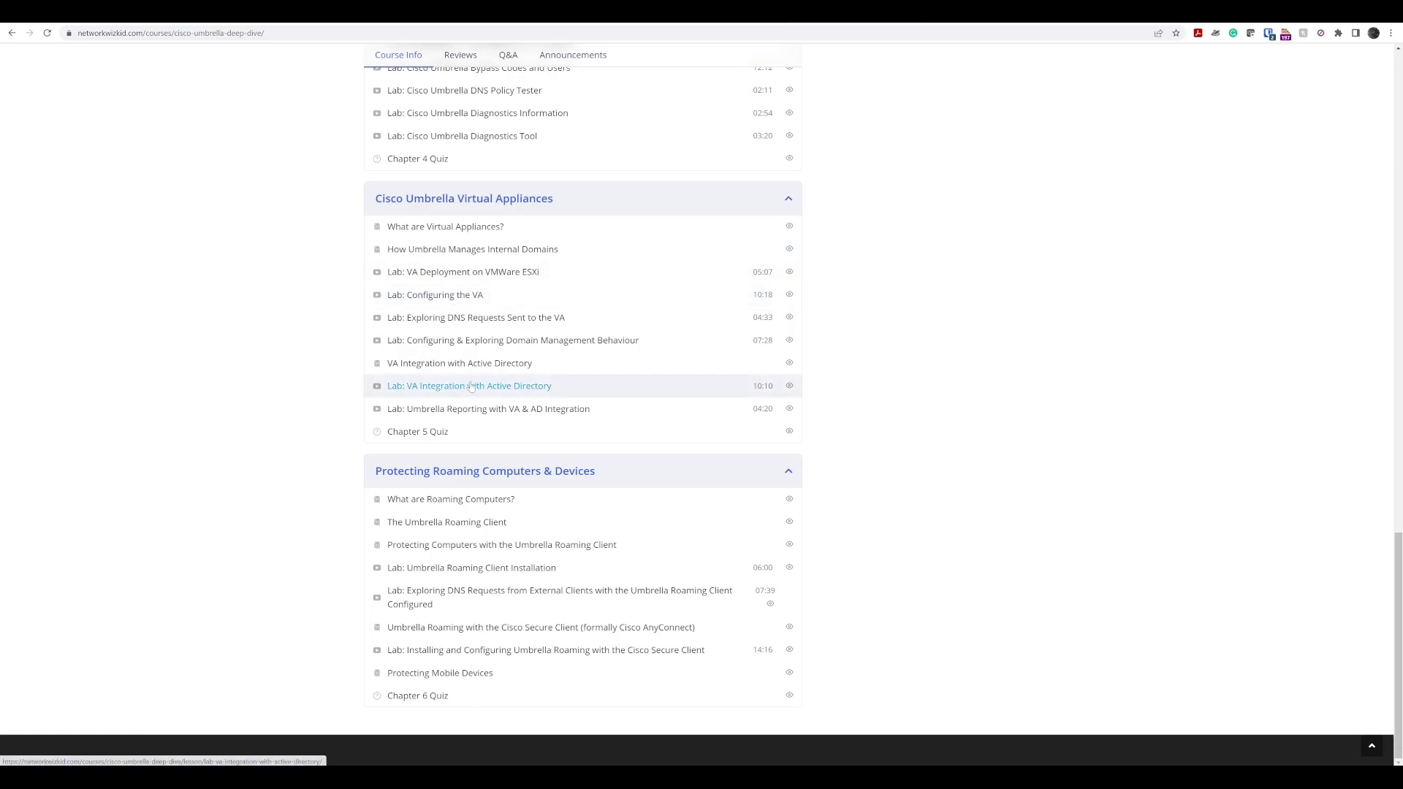
mouse_move(485, 302)
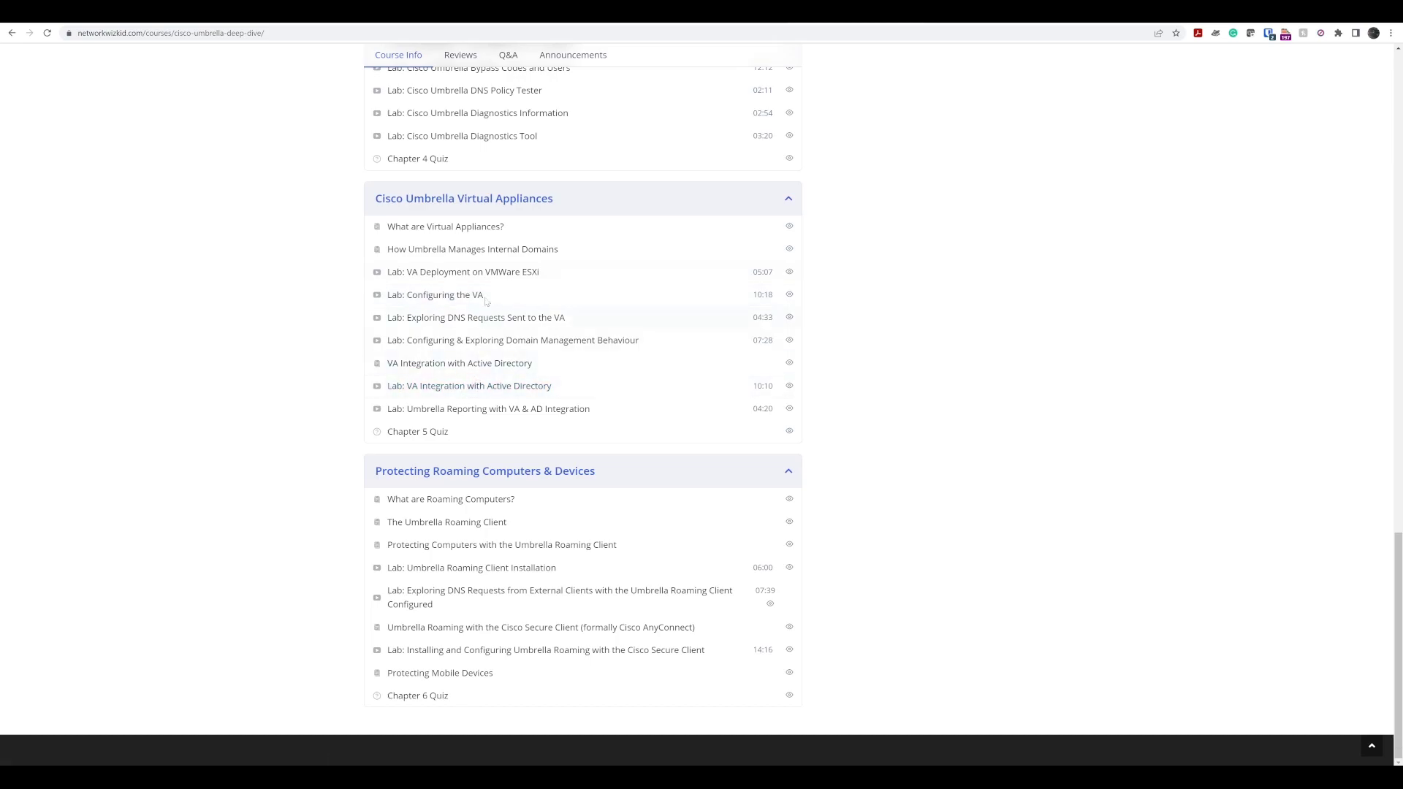
mouse_move(459, 362)
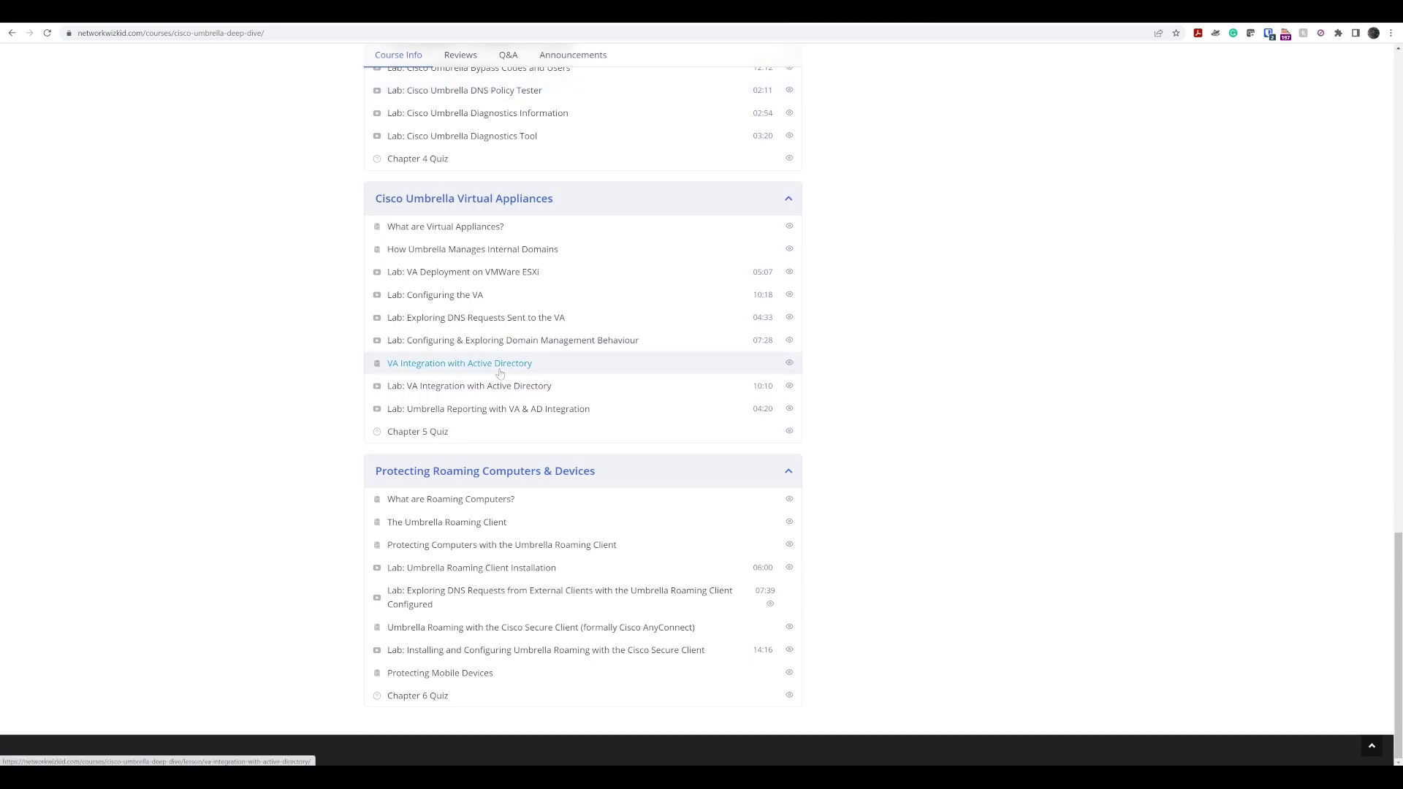
scroll(up, 3)
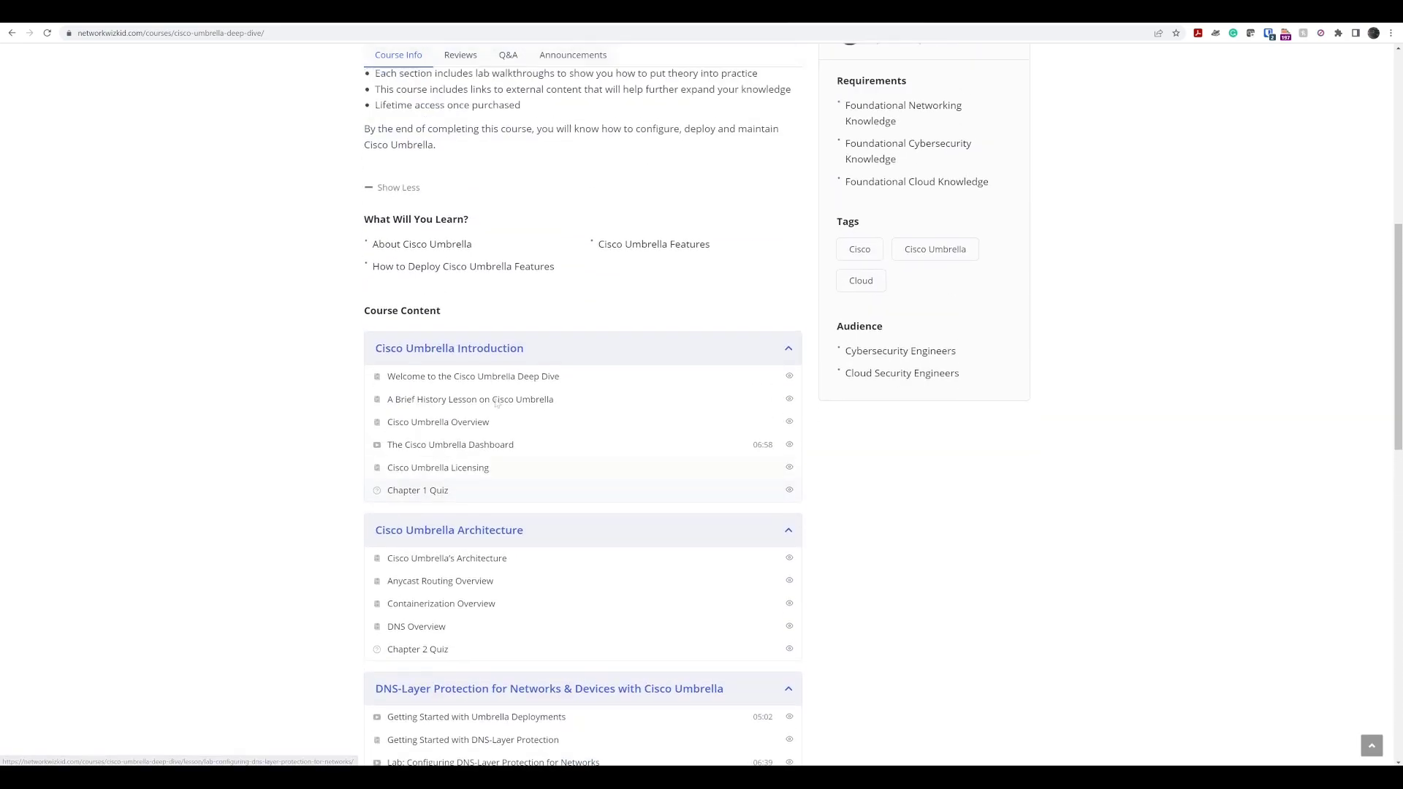
scroll(up, 3)
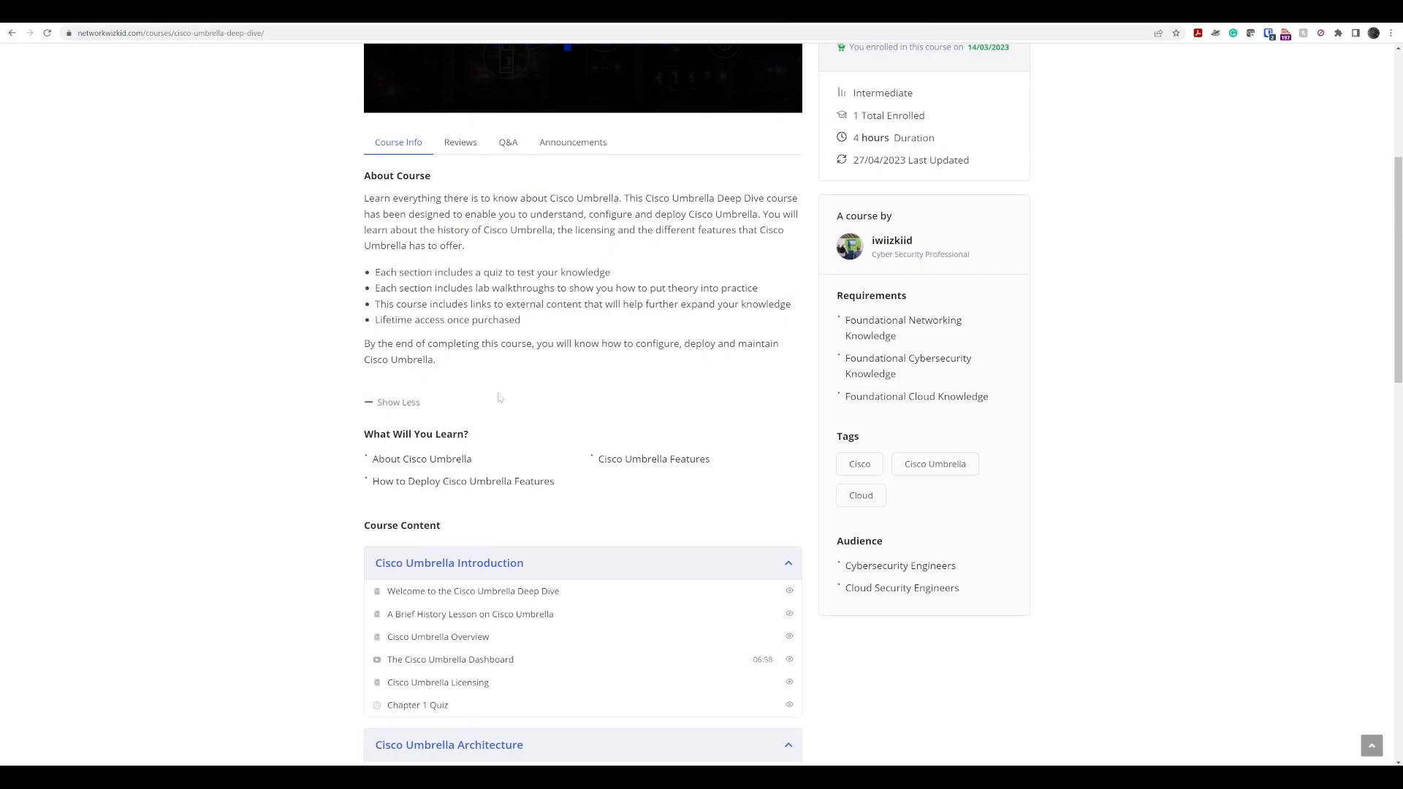
scroll(down, 3)
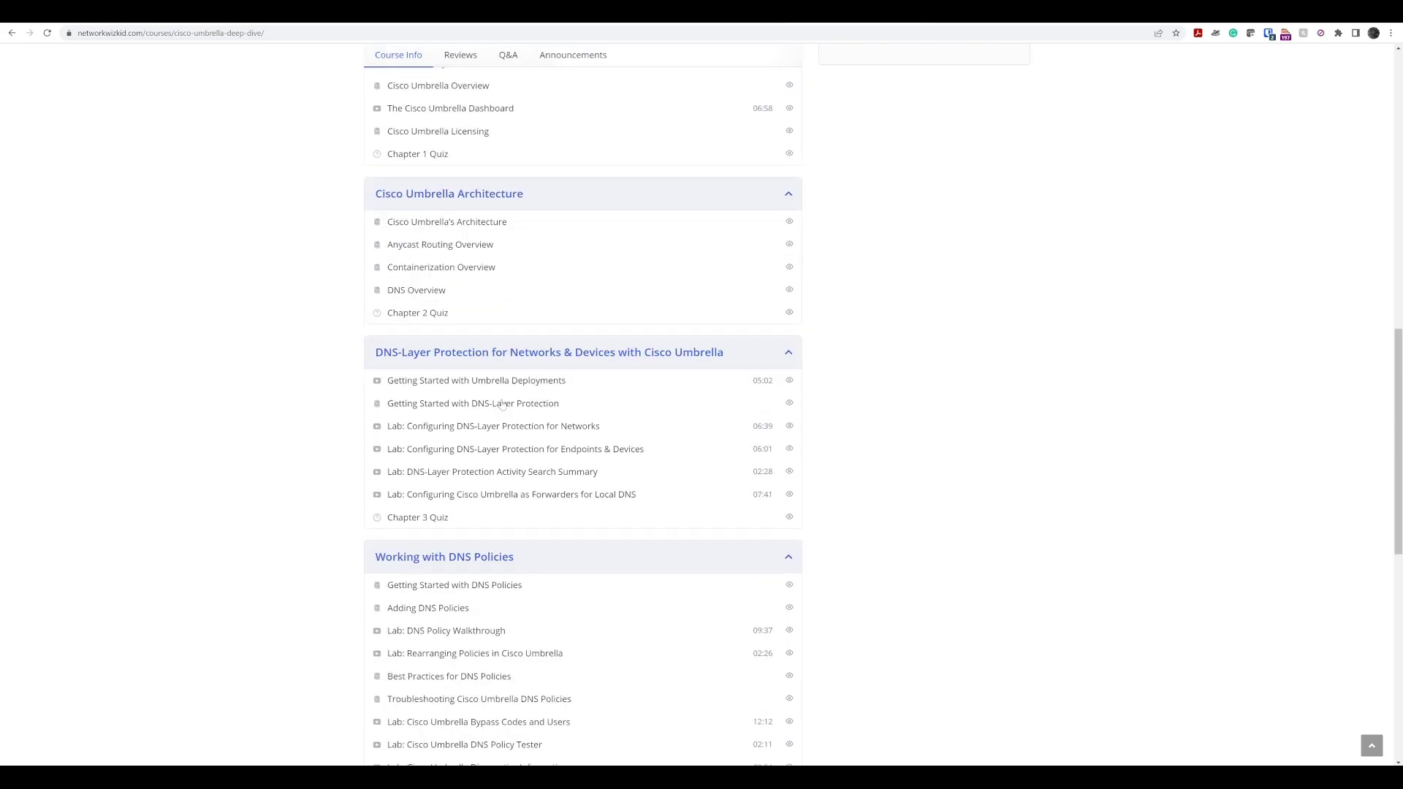
scroll(down, 3)
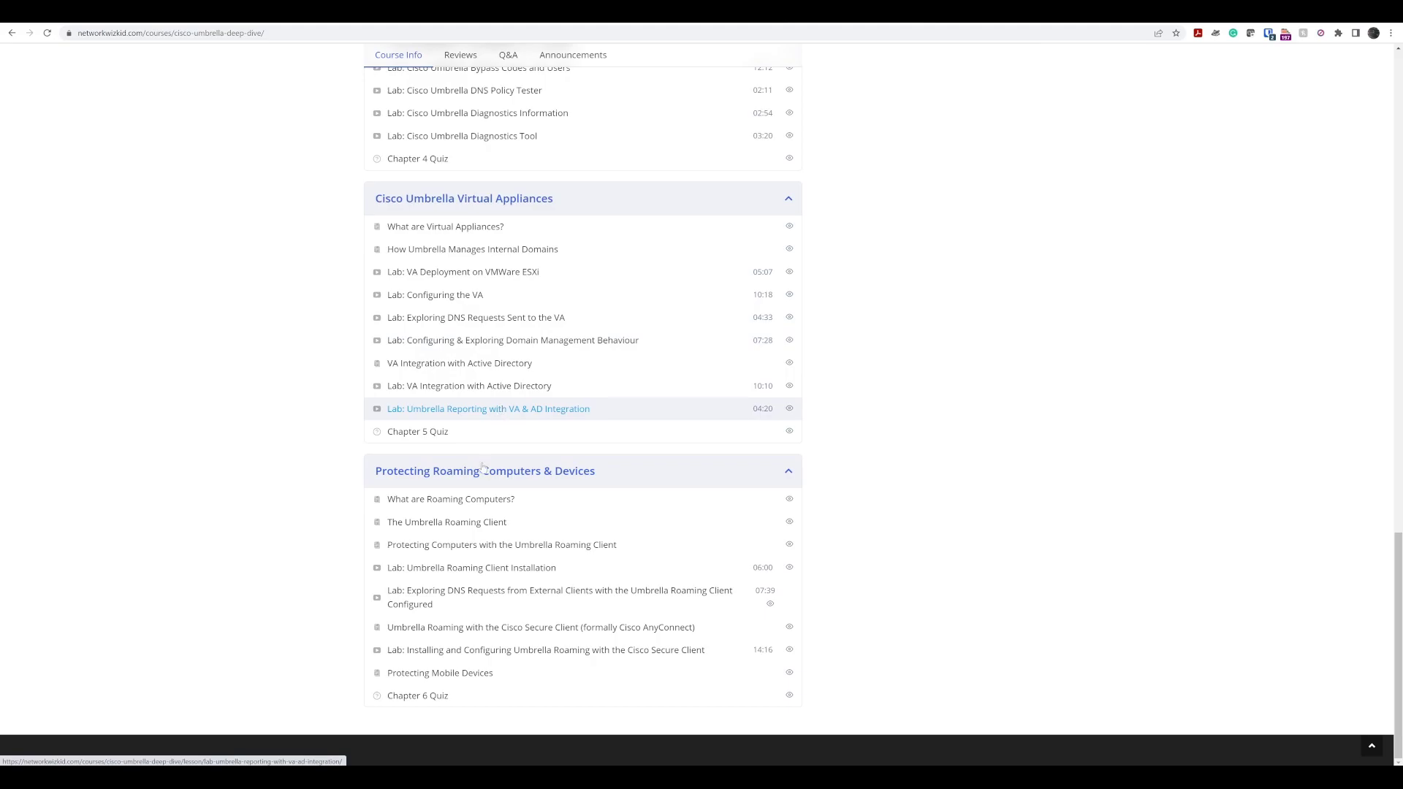
scroll(up, 3)
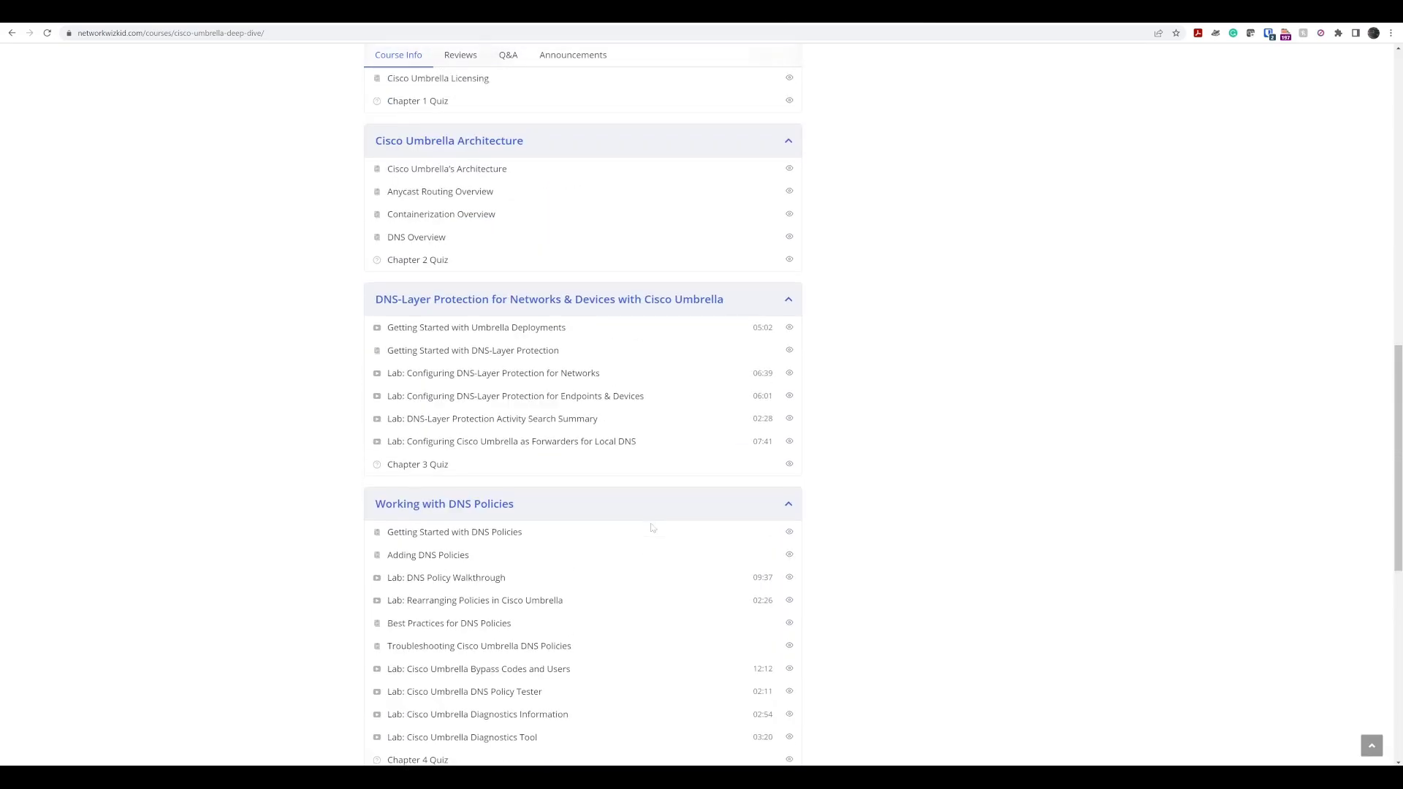
scroll(up, 3)
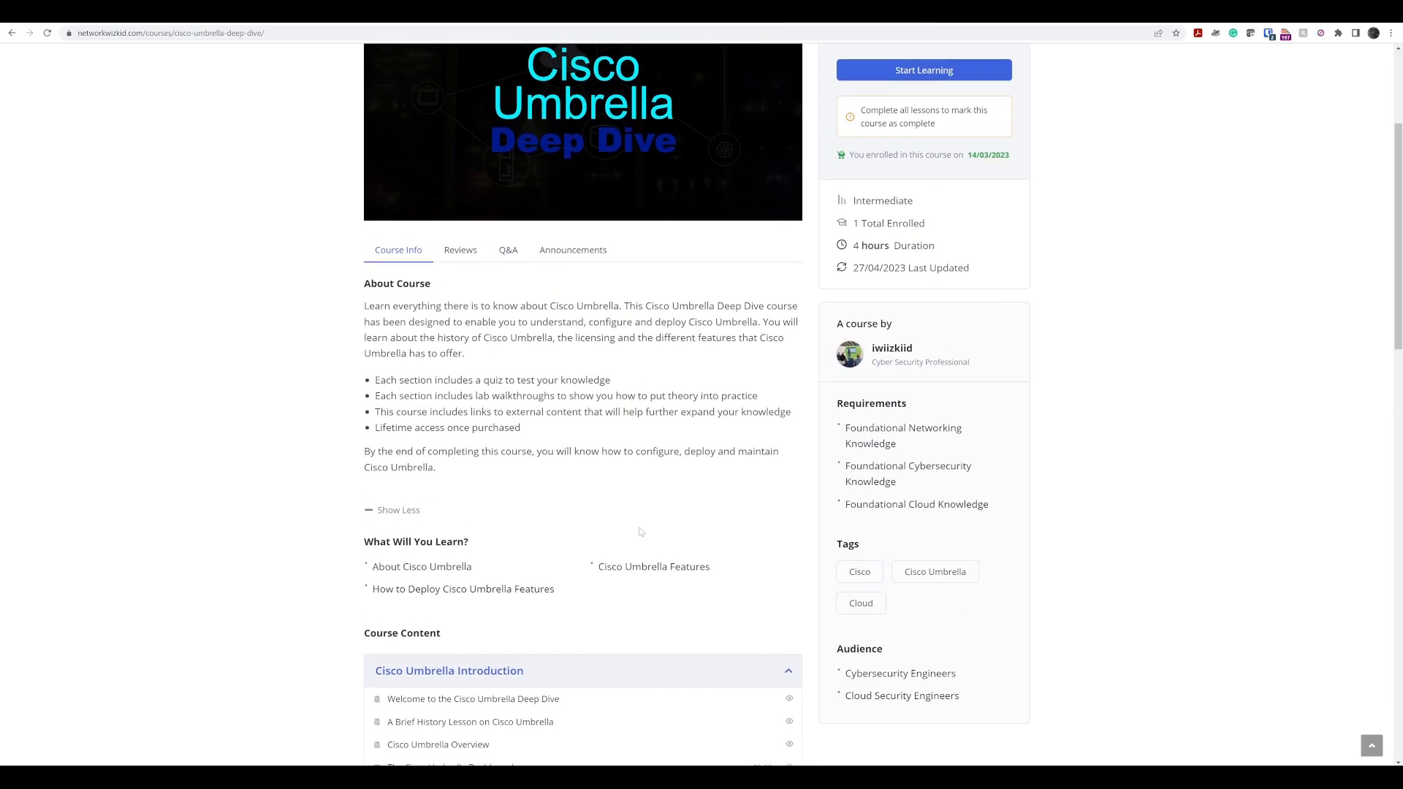
scroll(up, 3)
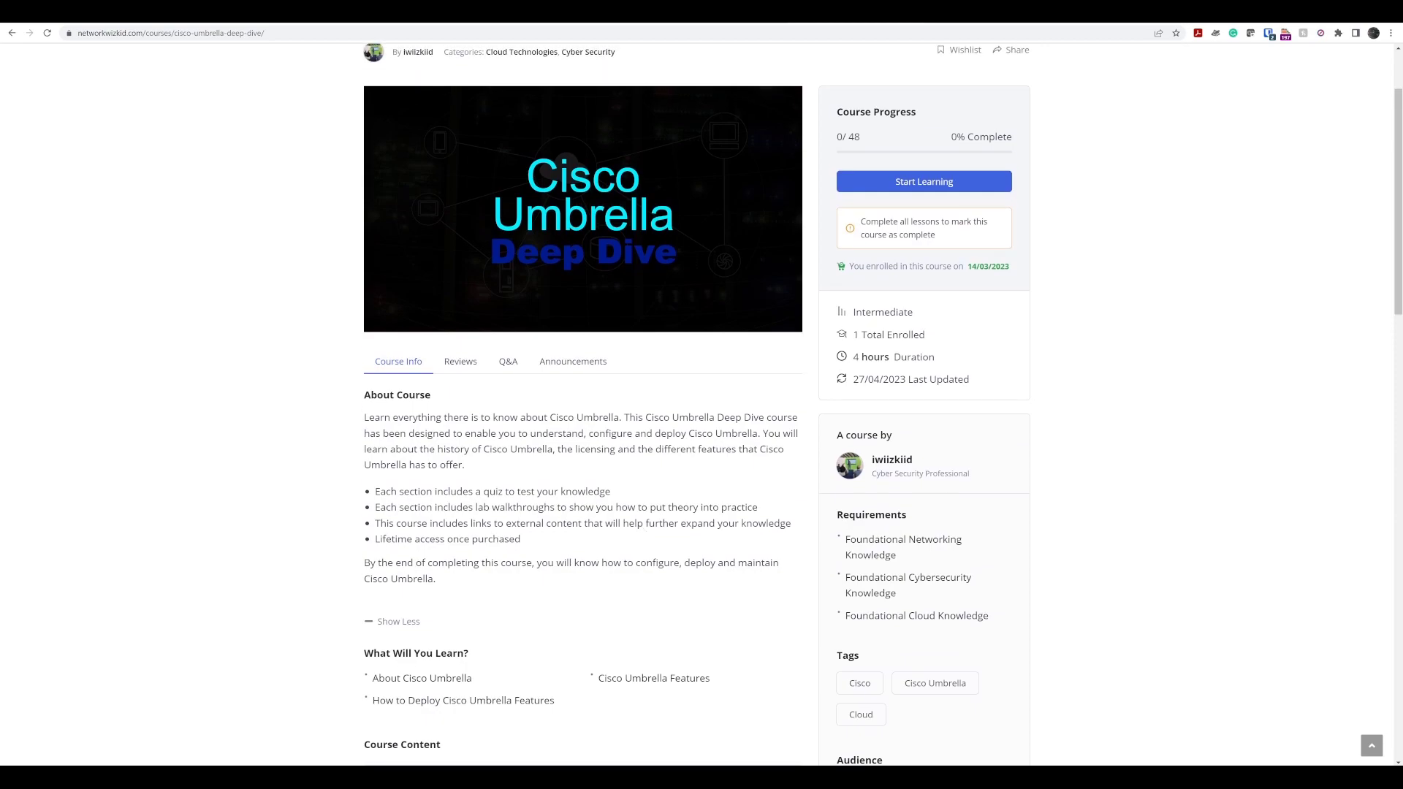
mouse_move(462, 402)
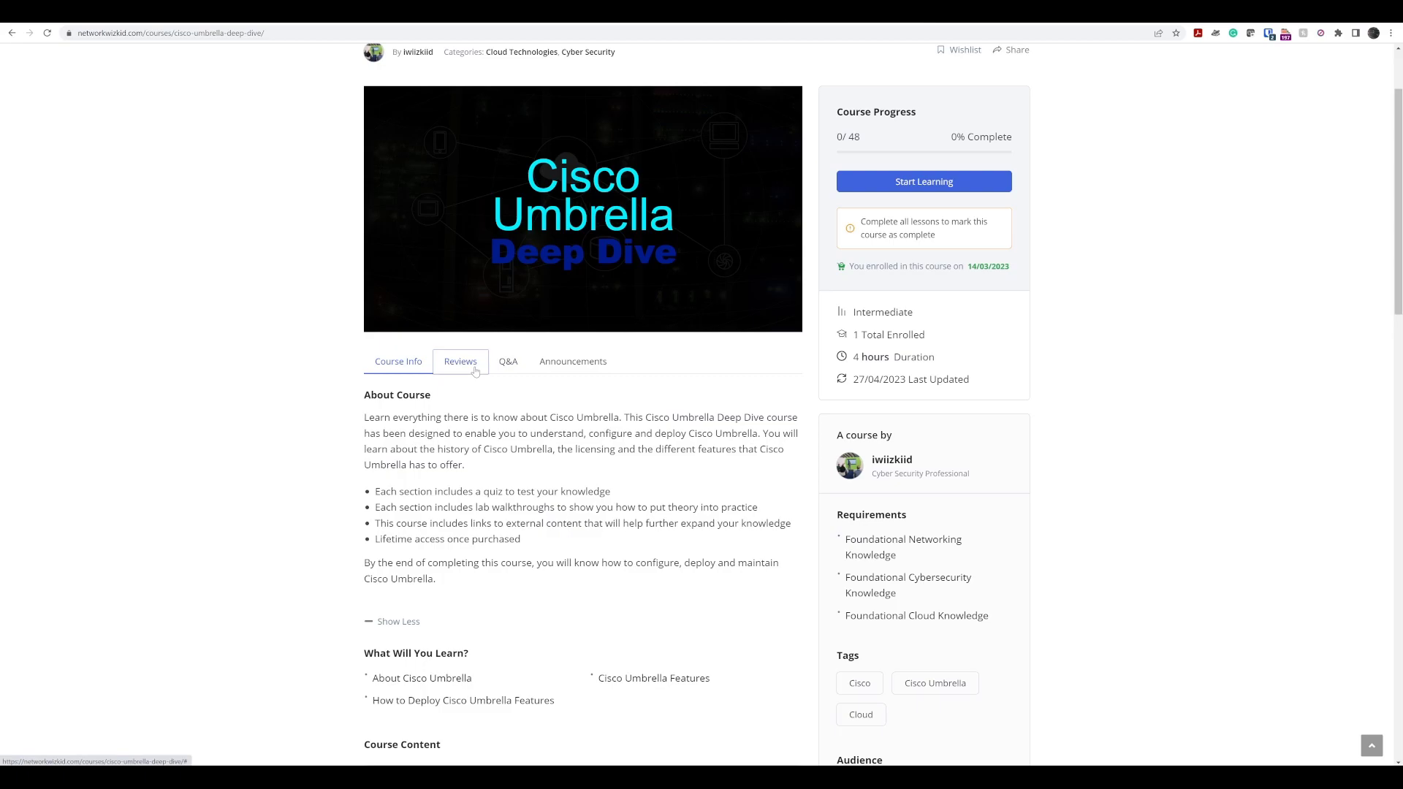
Step: Check the empty Reviews, Q&A and Announcements tabs, then return to Course Info
click(460, 362)
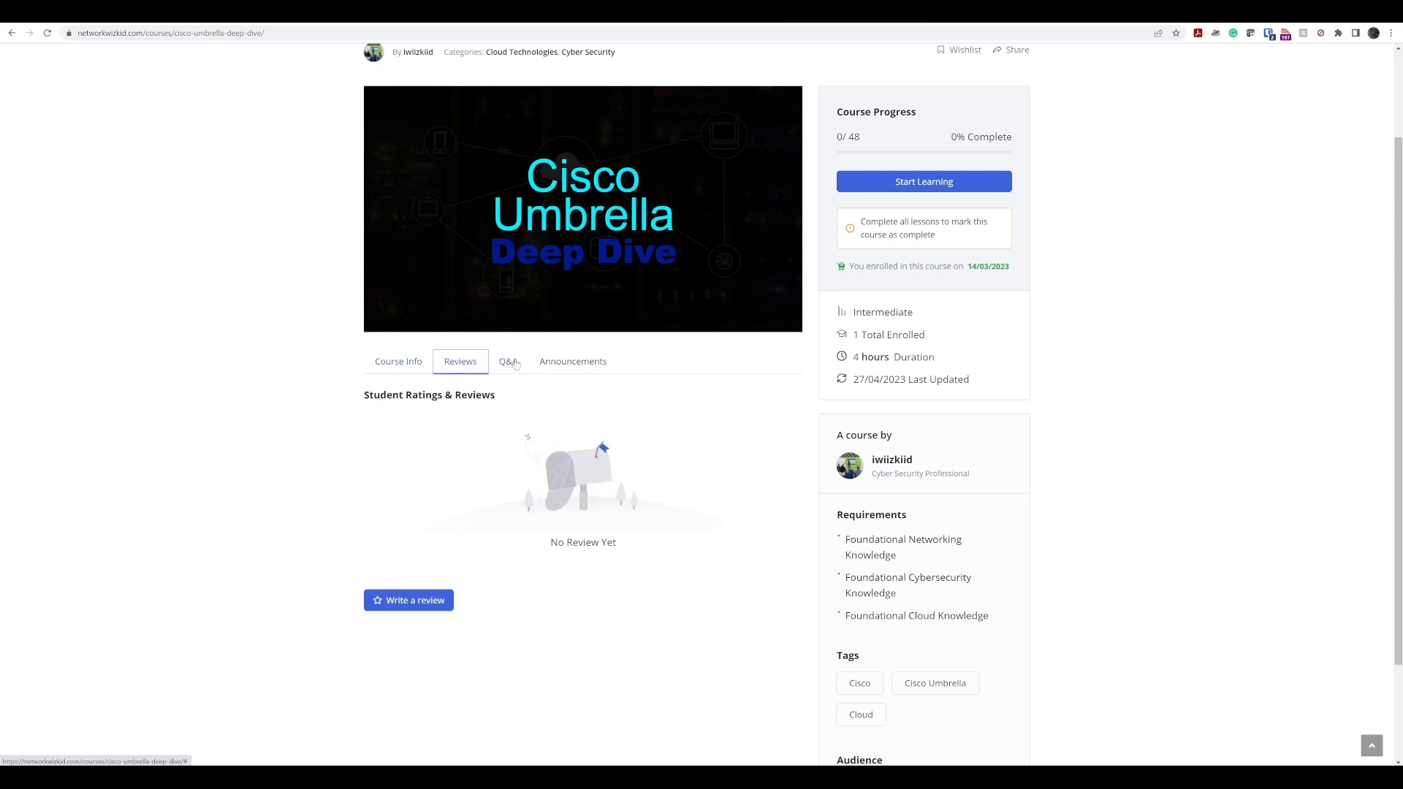
click(508, 362)
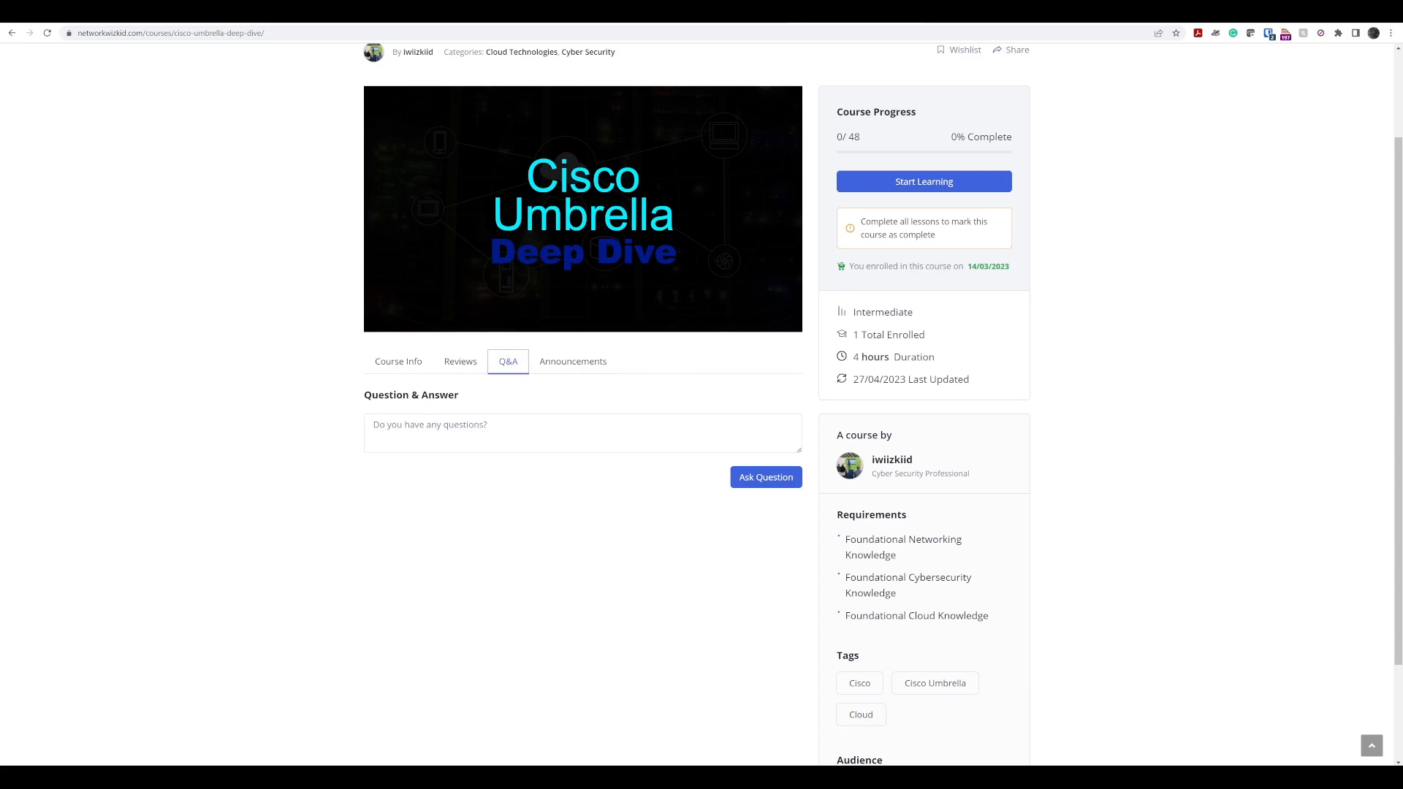
click(573, 362)
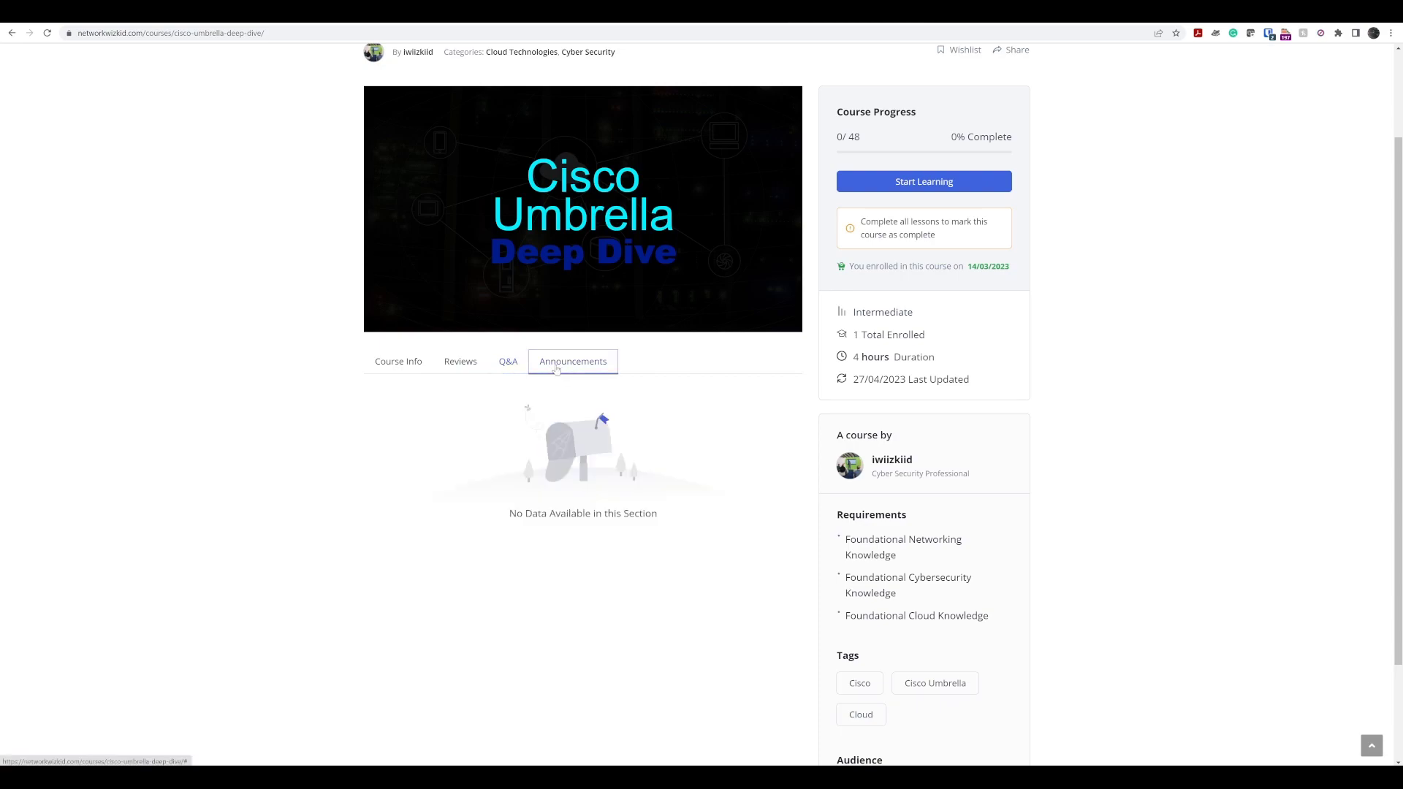
mouse_move(582, 459)
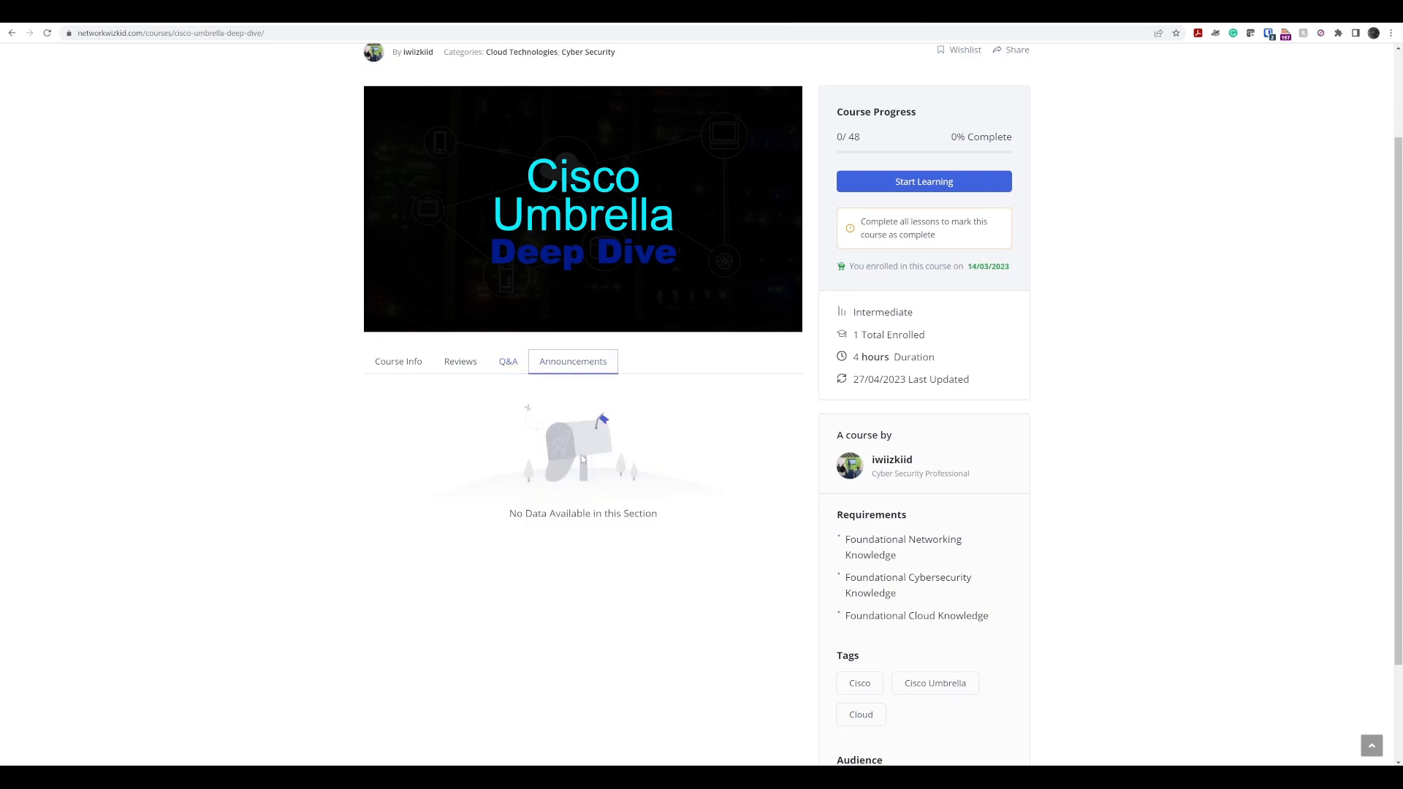
scroll(up, 3)
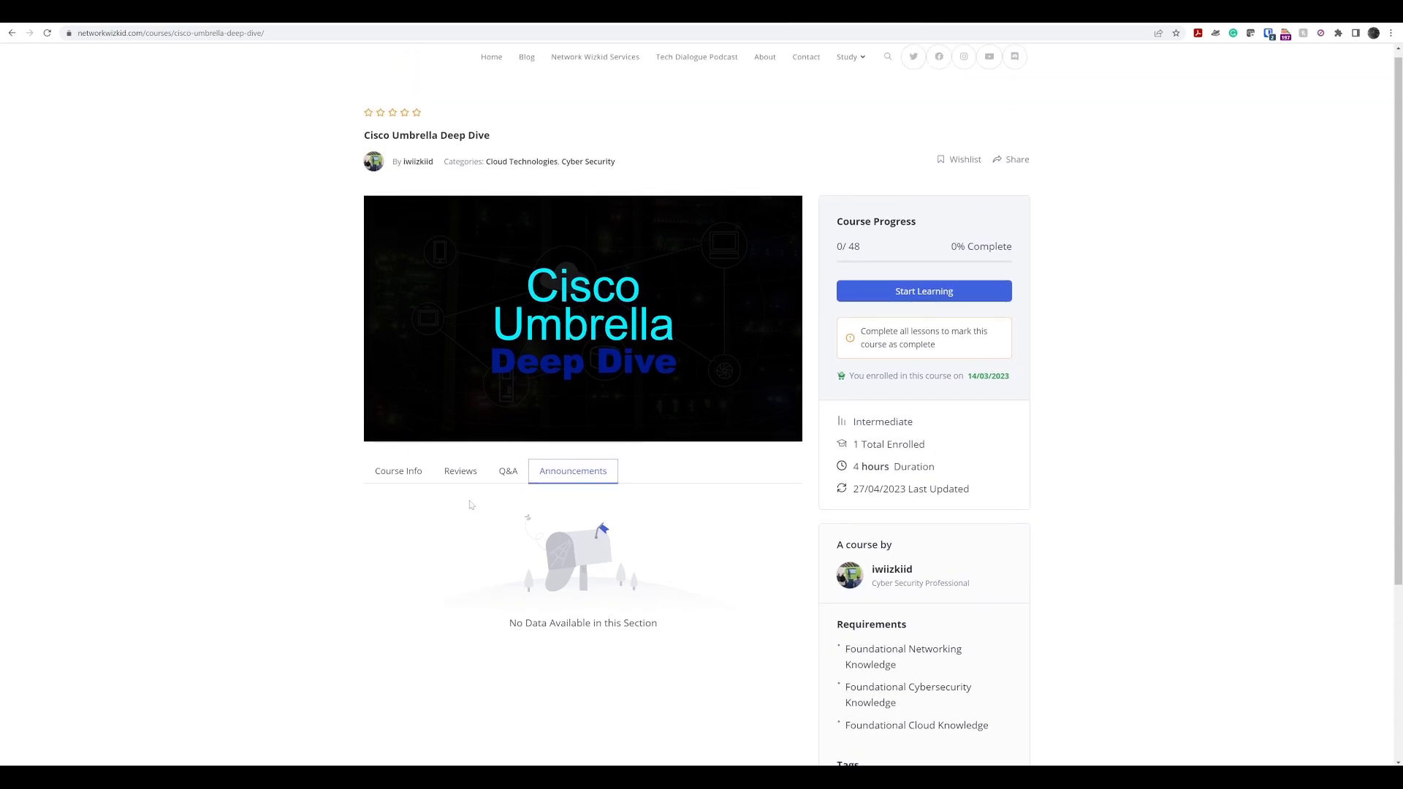
mouse_move(679, 539)
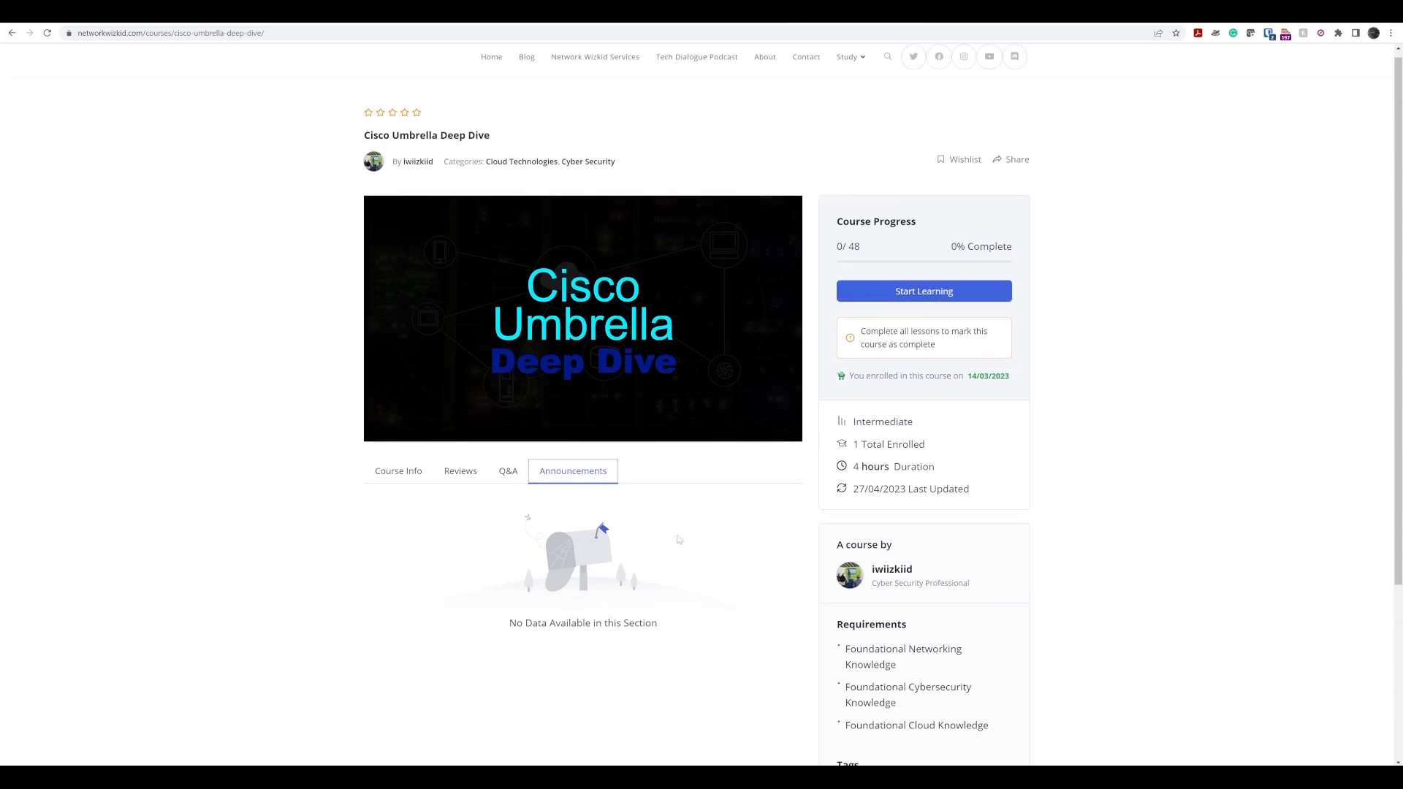
mouse_move(448, 486)
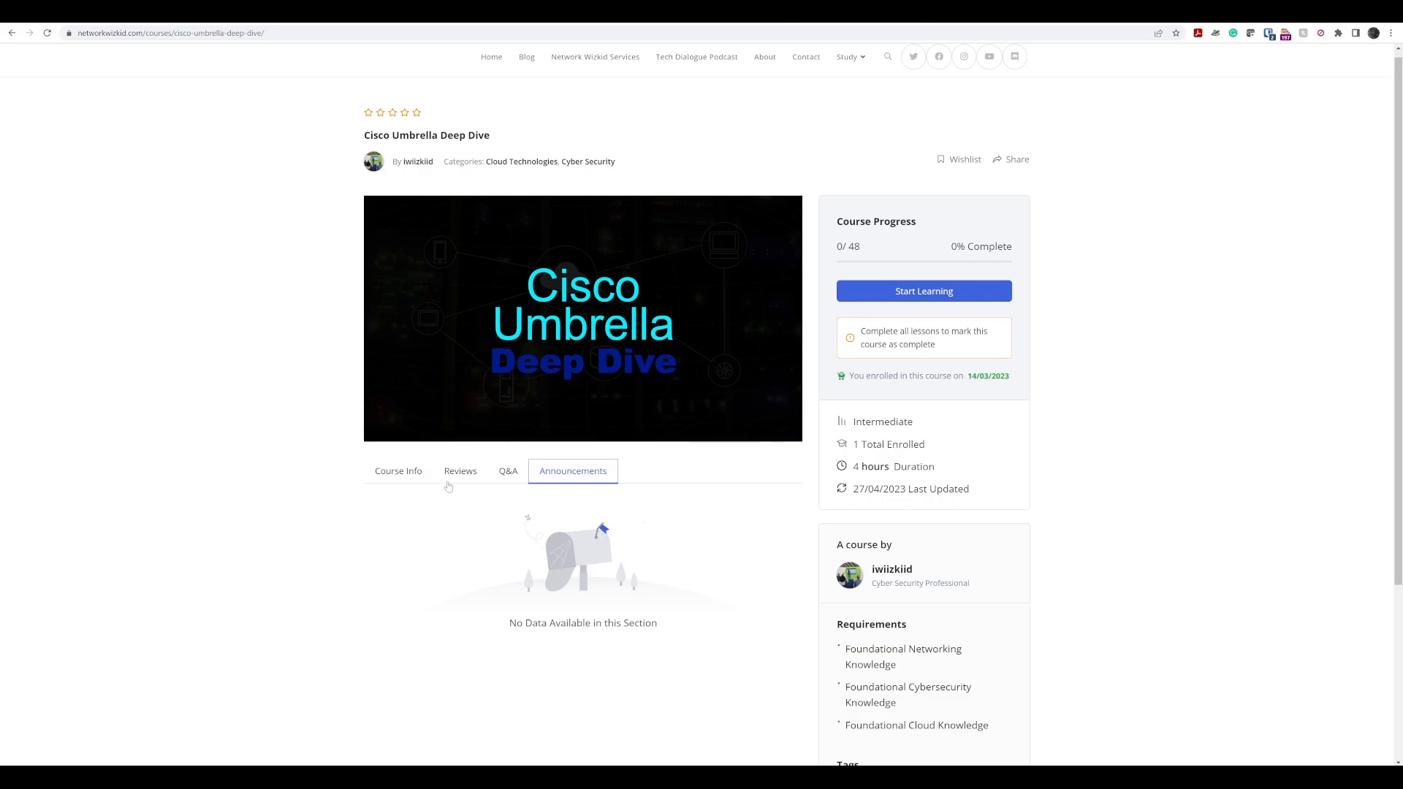
click(398, 471)
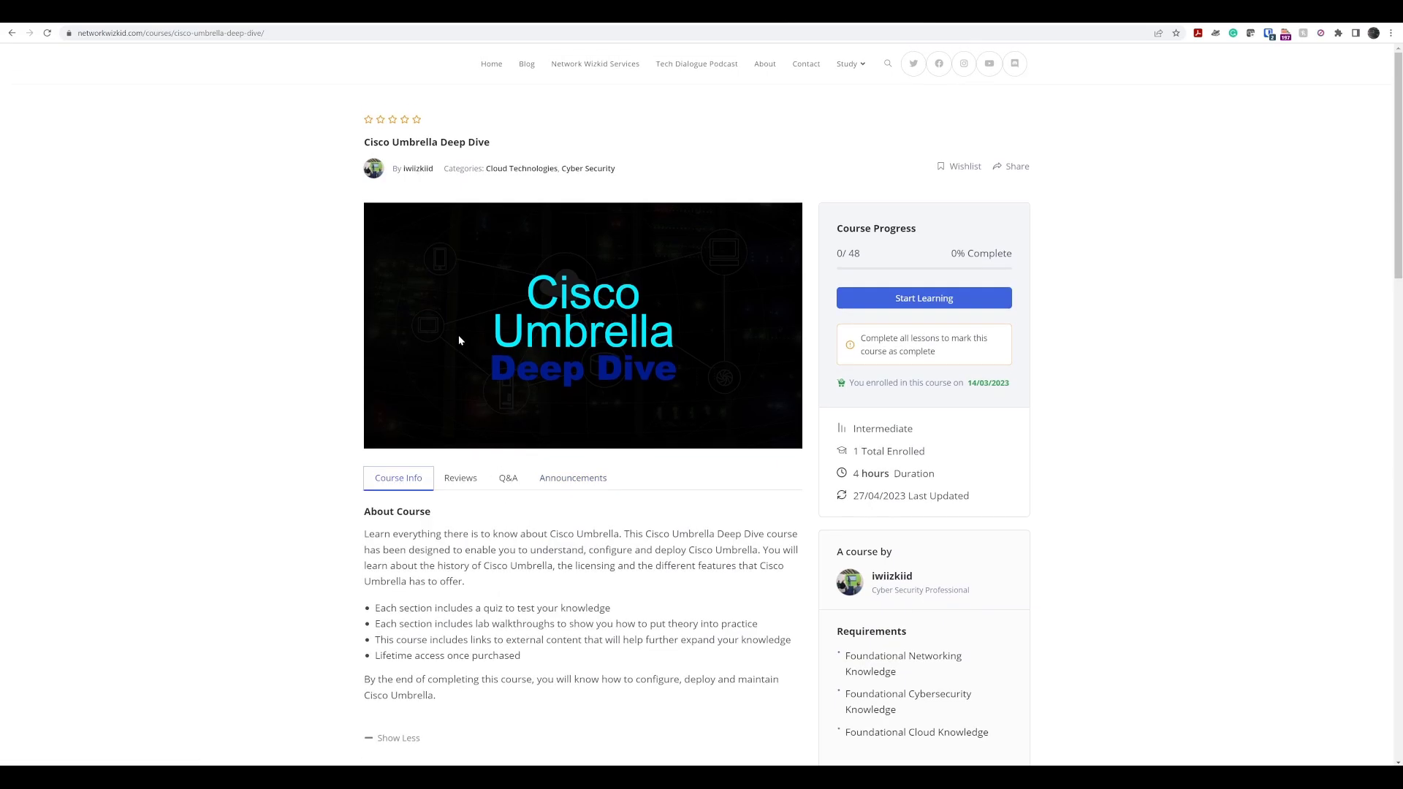
mouse_move(51, 486)
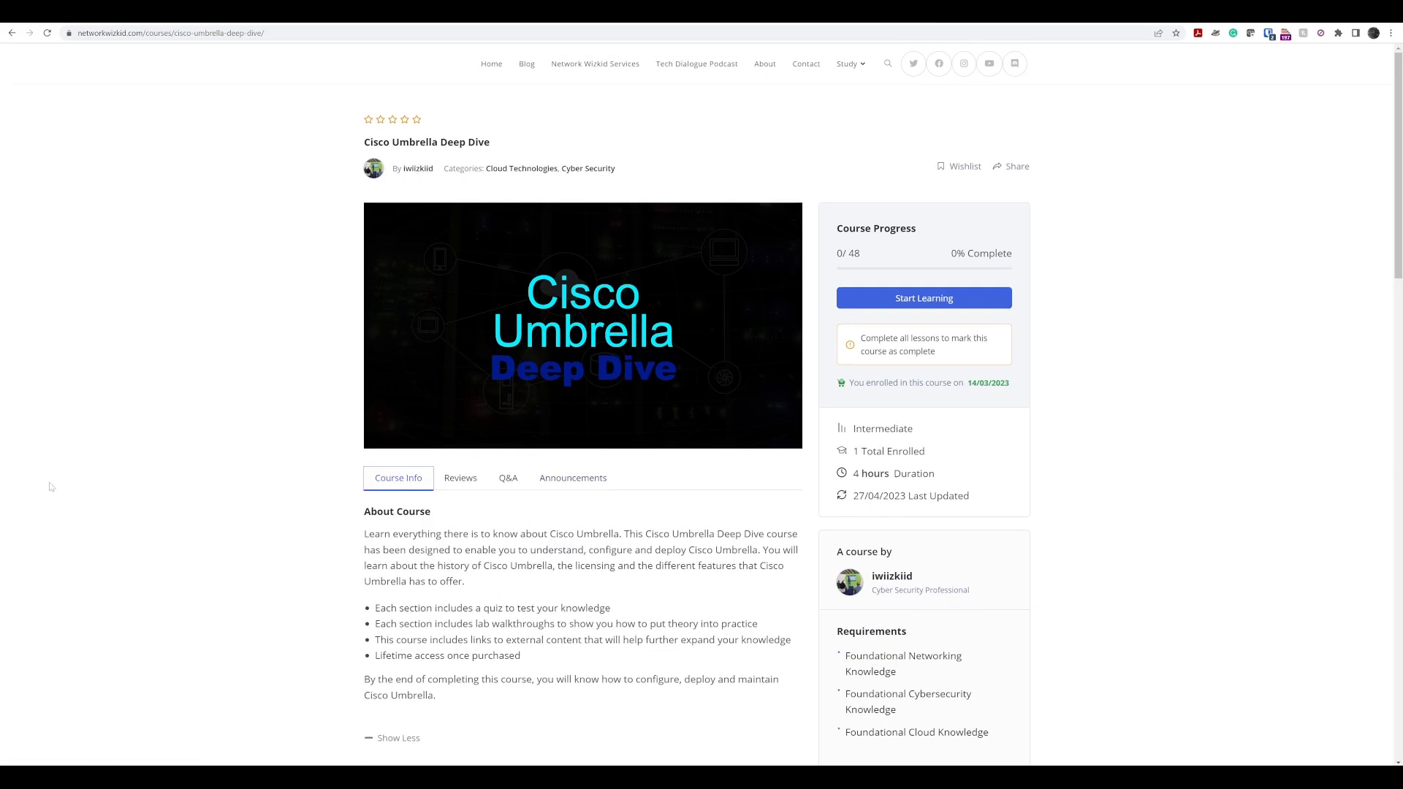